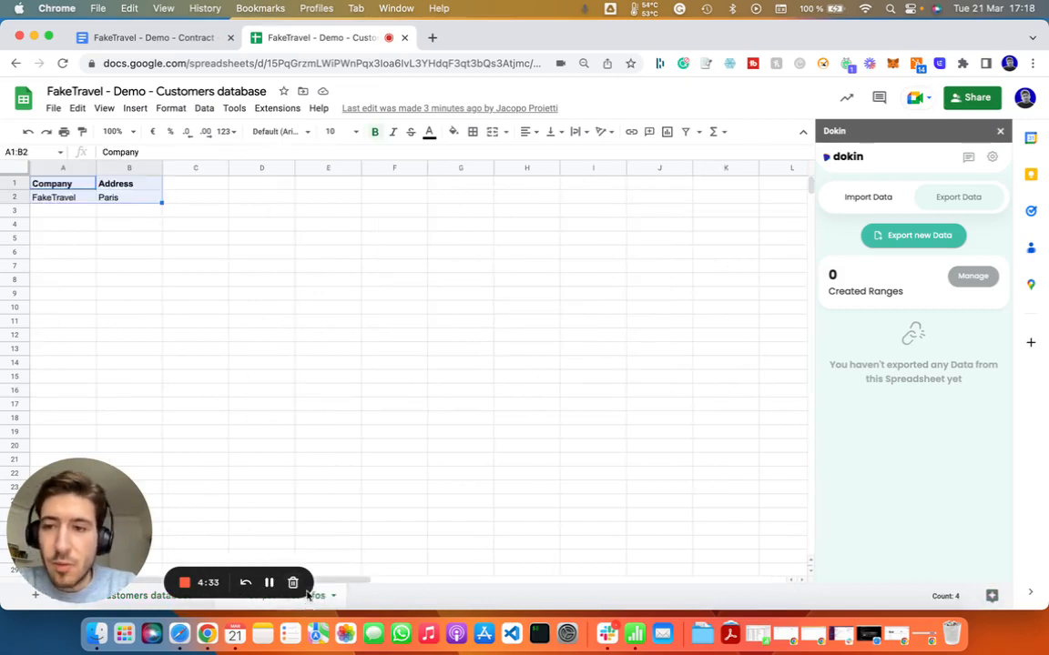
Bring up the FakeTravel - Demo - Contract Google Doc from its browser tab
{"action": "left_click", "coordinate": [261, 307]}
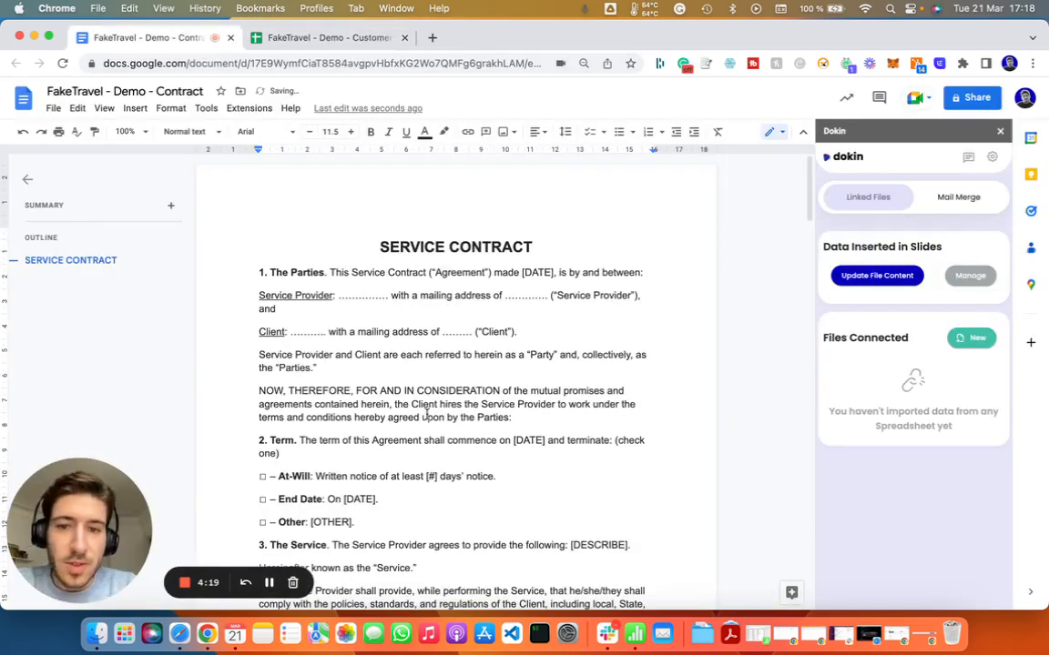
Scroll the contract, then go back to the FakeTravel - Demo - Customers database spreadsheet
{"action": "scroll", "scroll_direction": "down", "scroll_amount": 3}
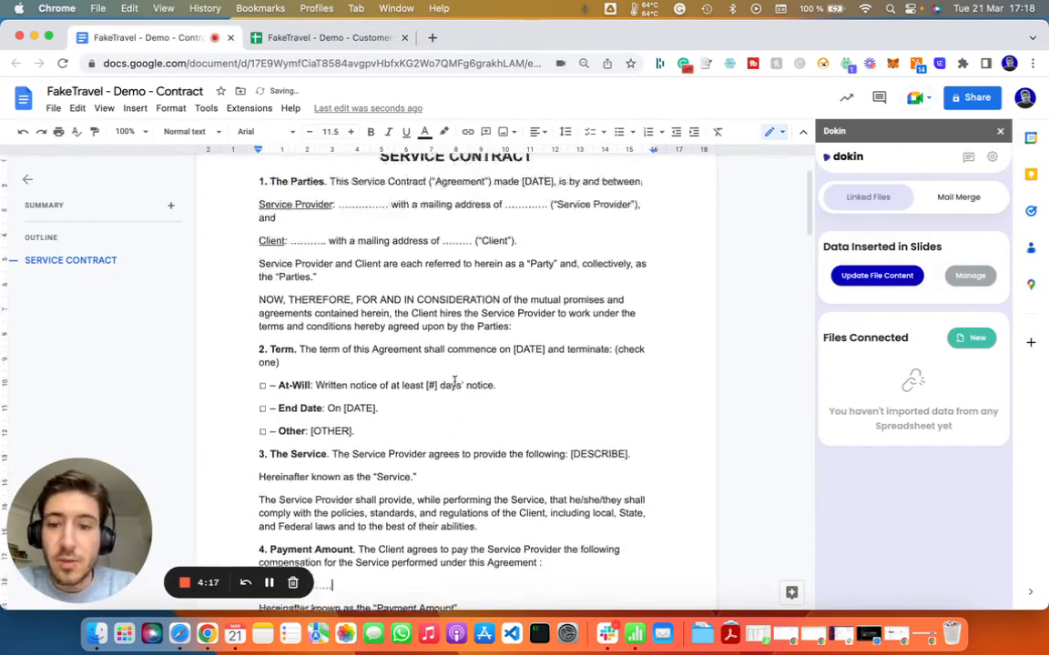
{"action": "left_click", "coordinate": [328, 38]}
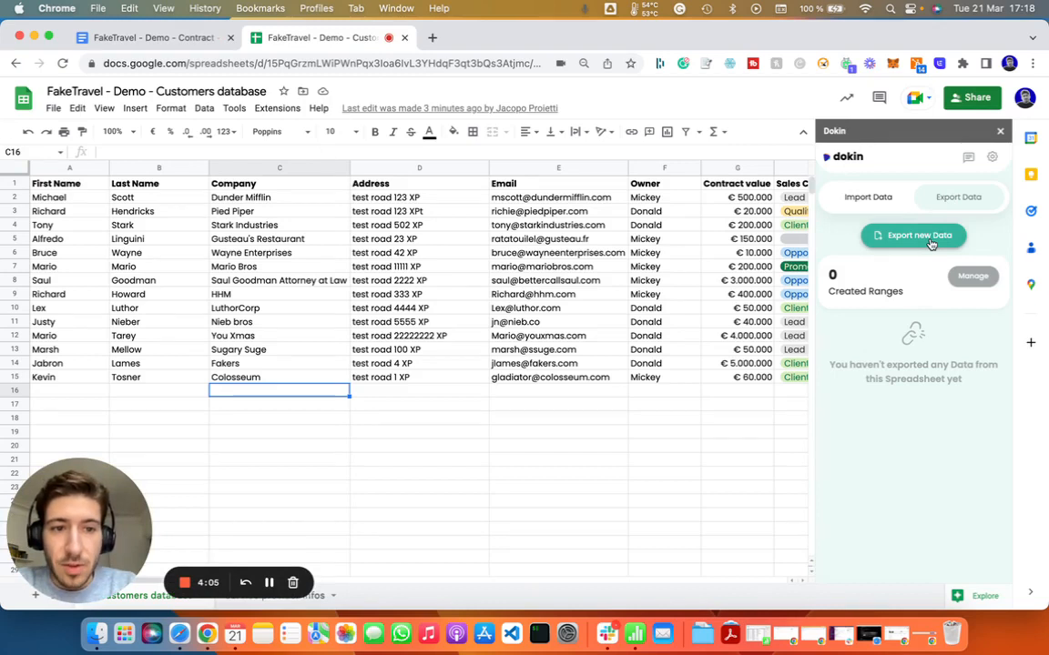
Start a new Dokin data export targeting the FakeTravel - Demo - Contract document
{"action": "left_click", "coordinate": [912, 234]}
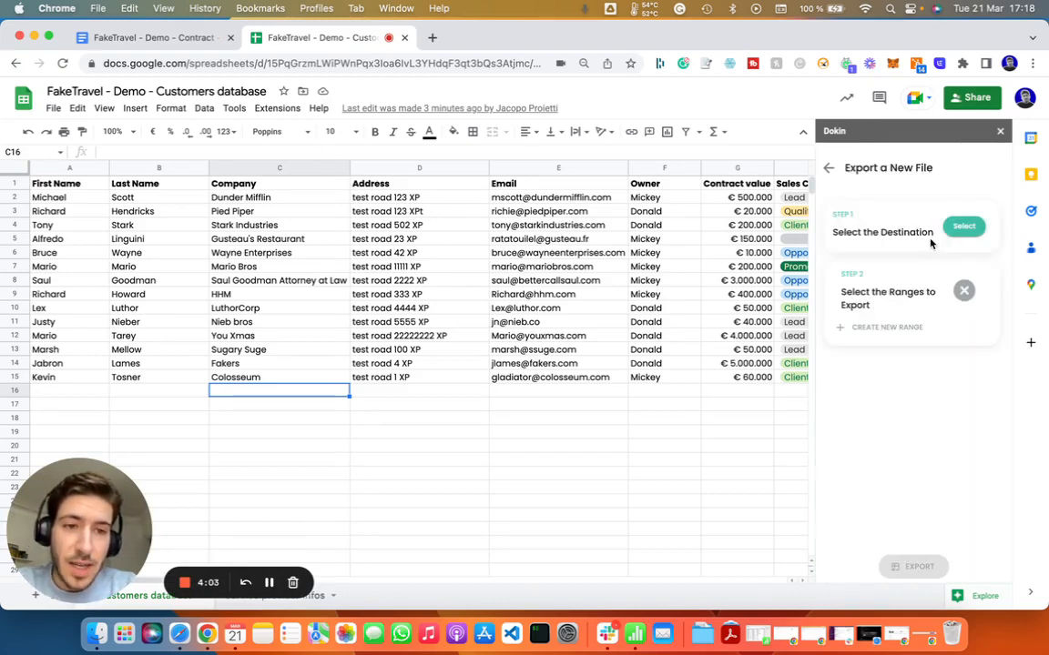
{"action": "left_click", "coordinate": [963, 226]}
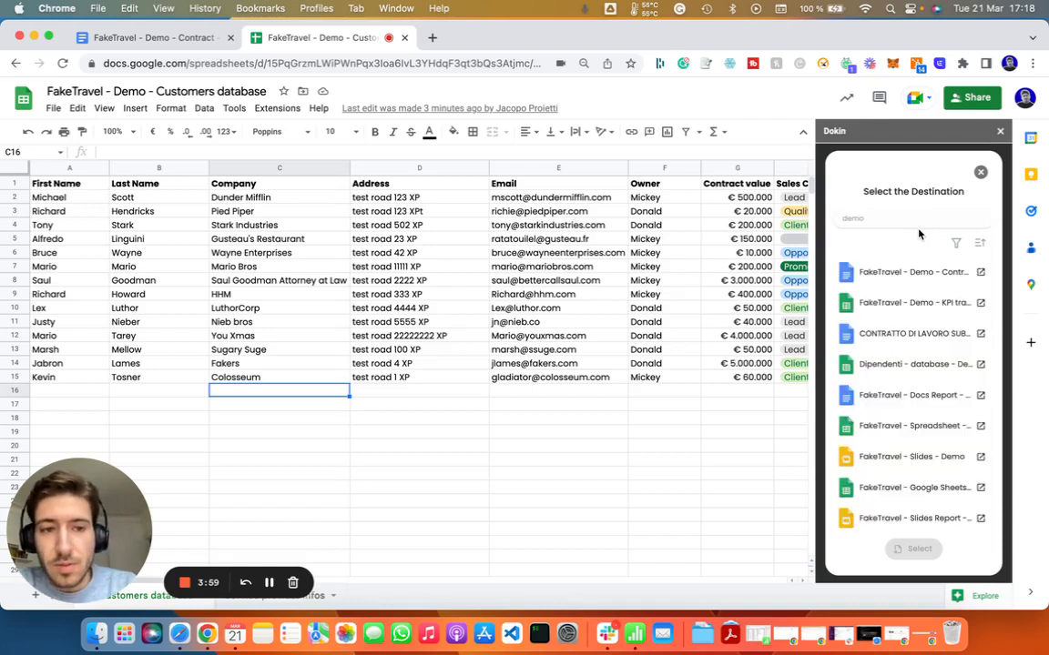
{"action": "left_click", "coordinate": [913, 273]}
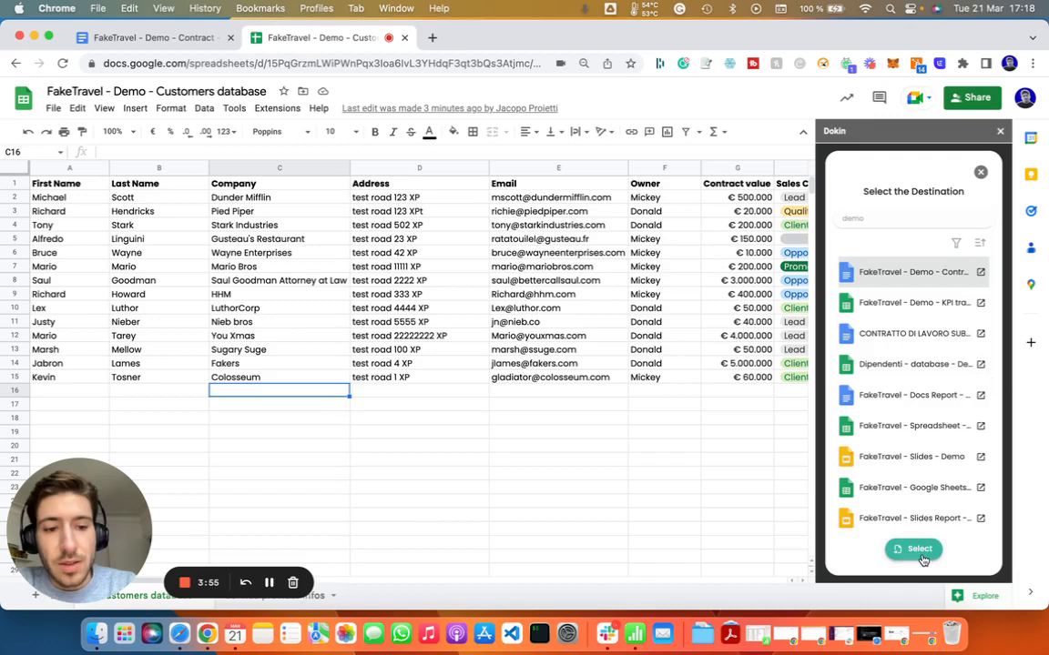
{"action": "left_click", "coordinate": [918, 548]}
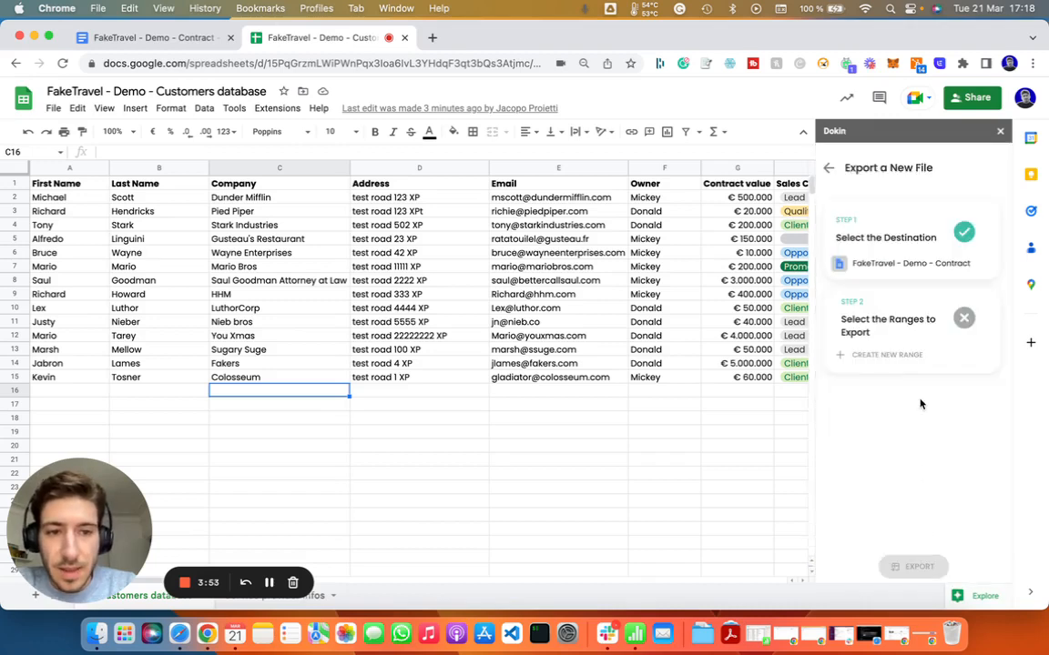
Define a 'client database' range over A1:J15 using the first row as headers
{"action": "left_click", "coordinate": [880, 354]}
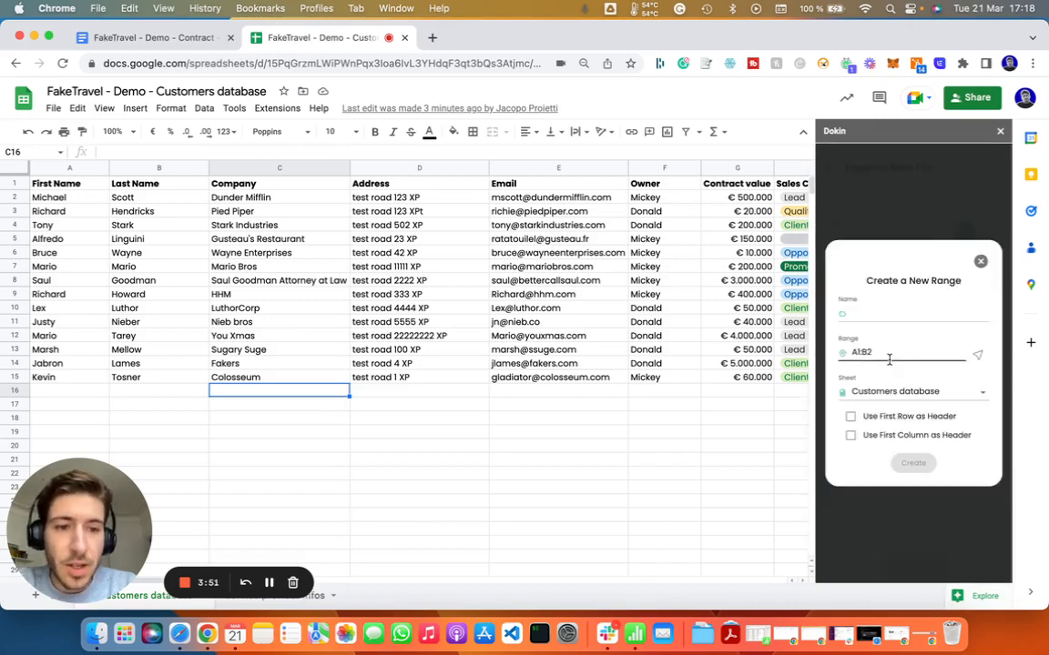
{"action": "left_click", "coordinate": [910, 316]}
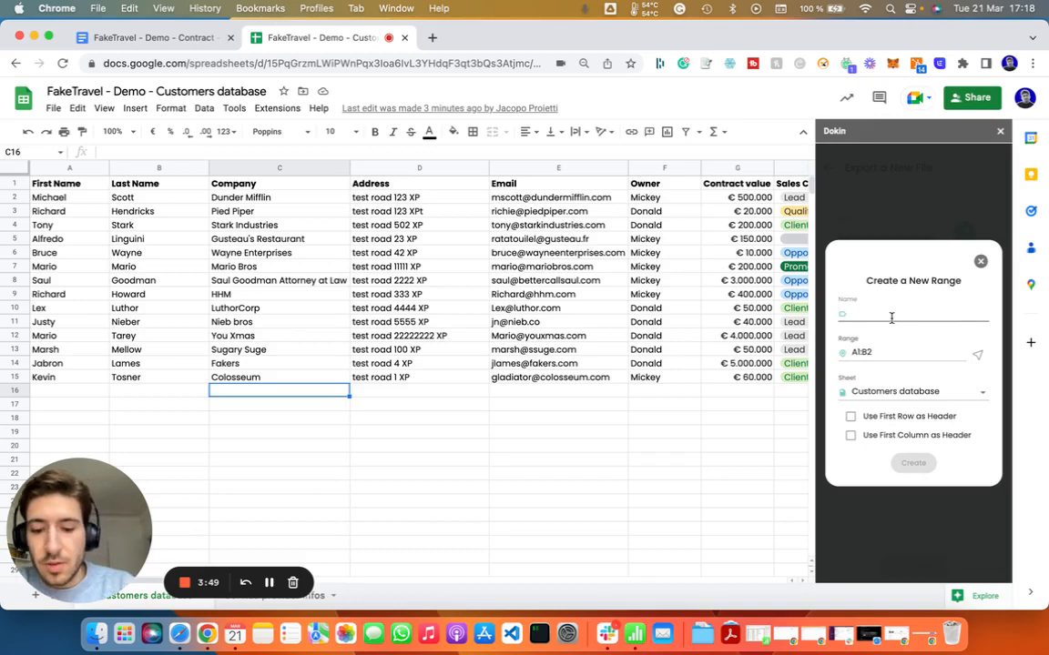
{"action": "type", "text": "client database"}
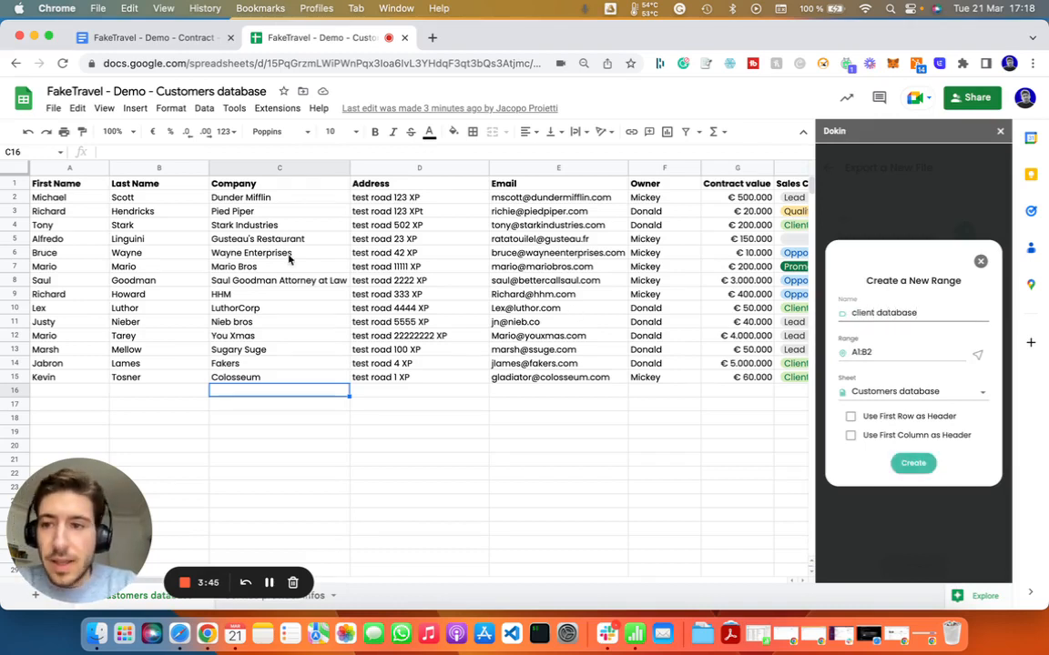
{"action": "left_click", "coordinate": [55, 183]}
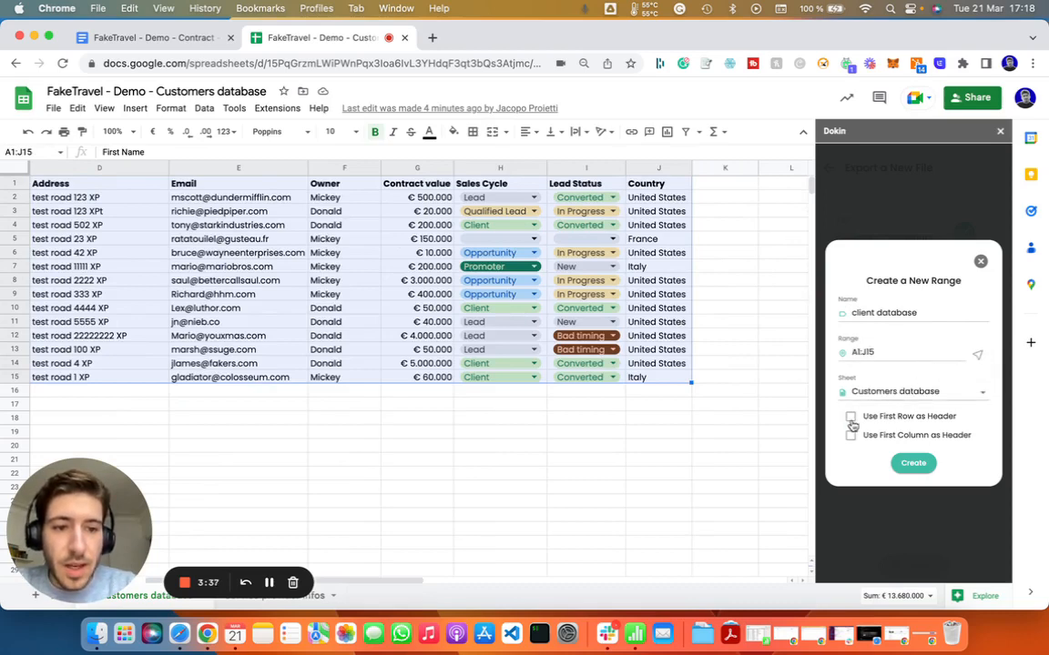
{"action": "left_click", "coordinate": [850, 416]}
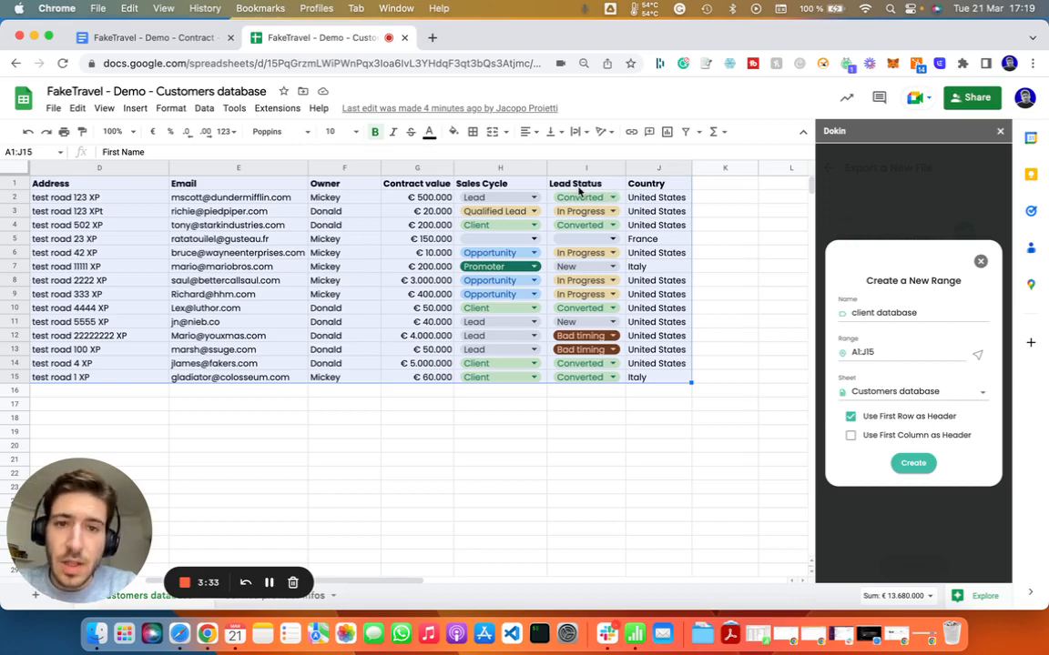
{"action": "mouse_move", "coordinate": [545, 192]}
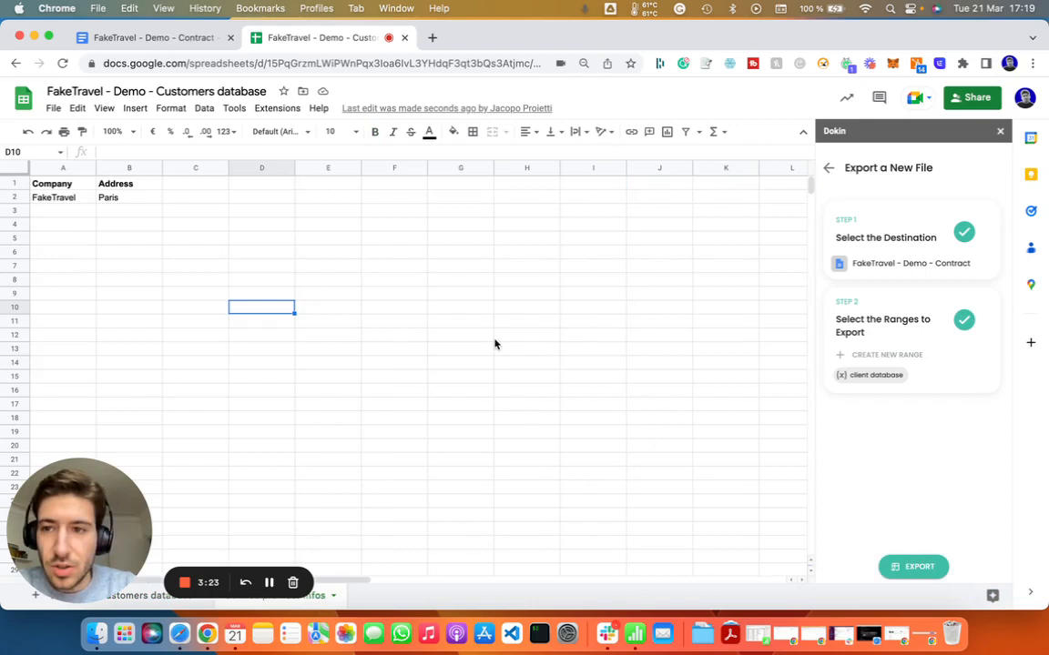
Create a 'company info' range from A1:B2 with headers, then export both ranges to the contract
{"action": "left_click_drag", "start_coordinate": [51, 183], "coordinate": [108, 197]}
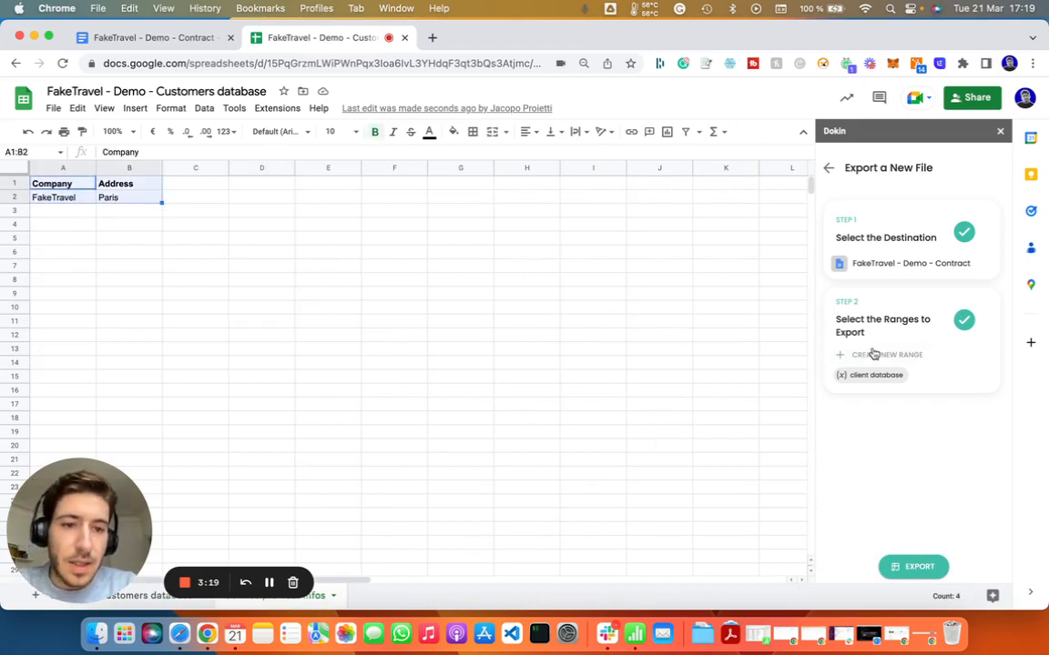
{"action": "left_click", "coordinate": [886, 354]}
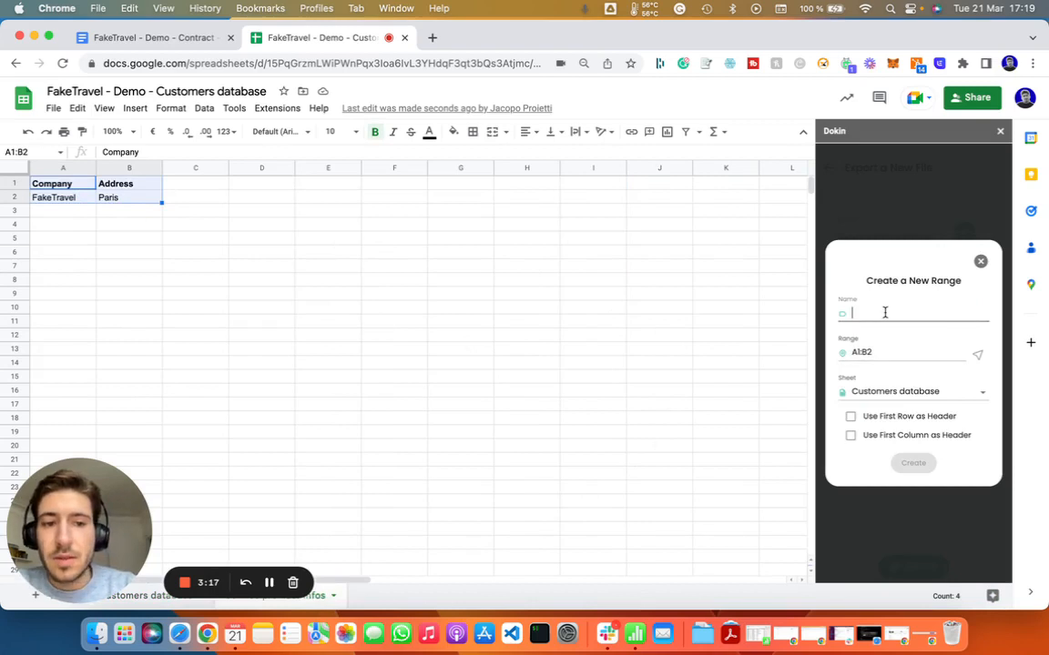
{"action": "type", "text": "company info"}
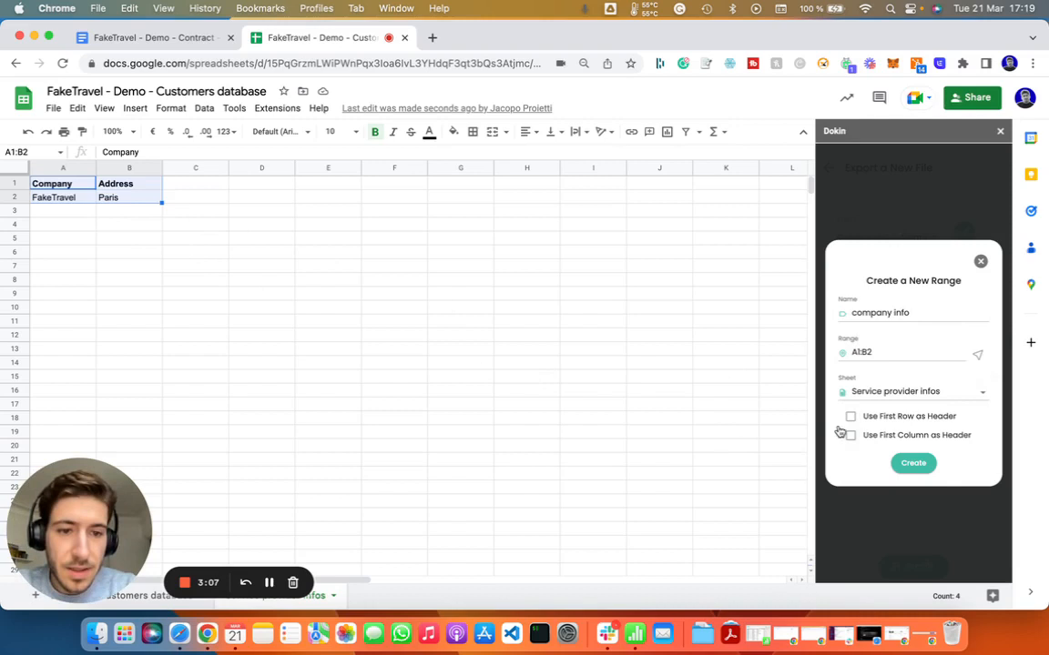
{"action": "left_click", "coordinate": [850, 416]}
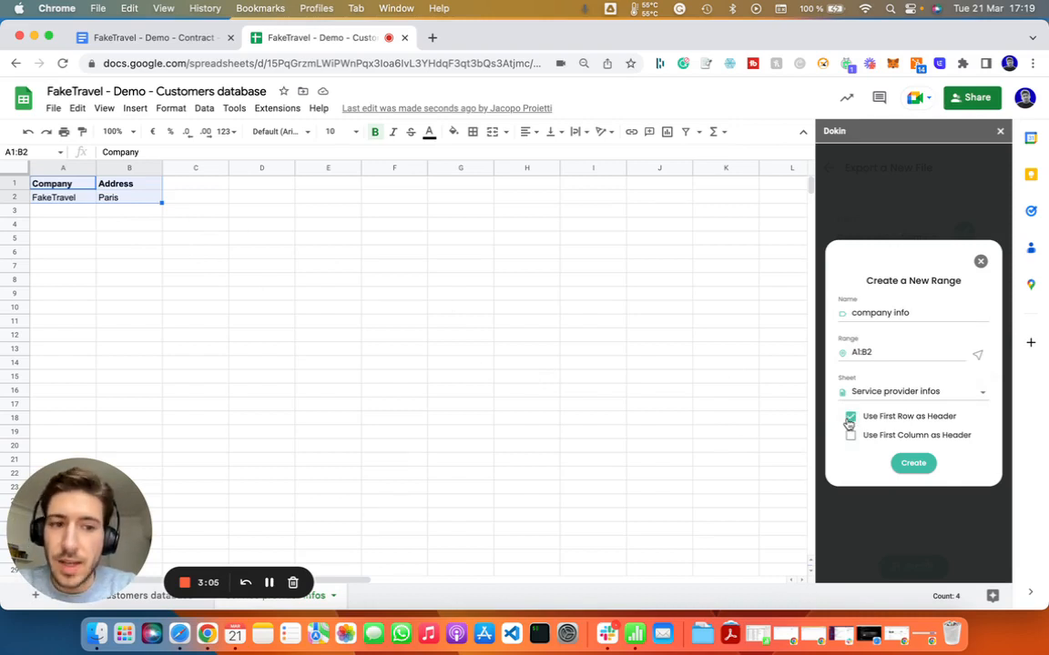
{"action": "left_click", "coordinate": [912, 463]}
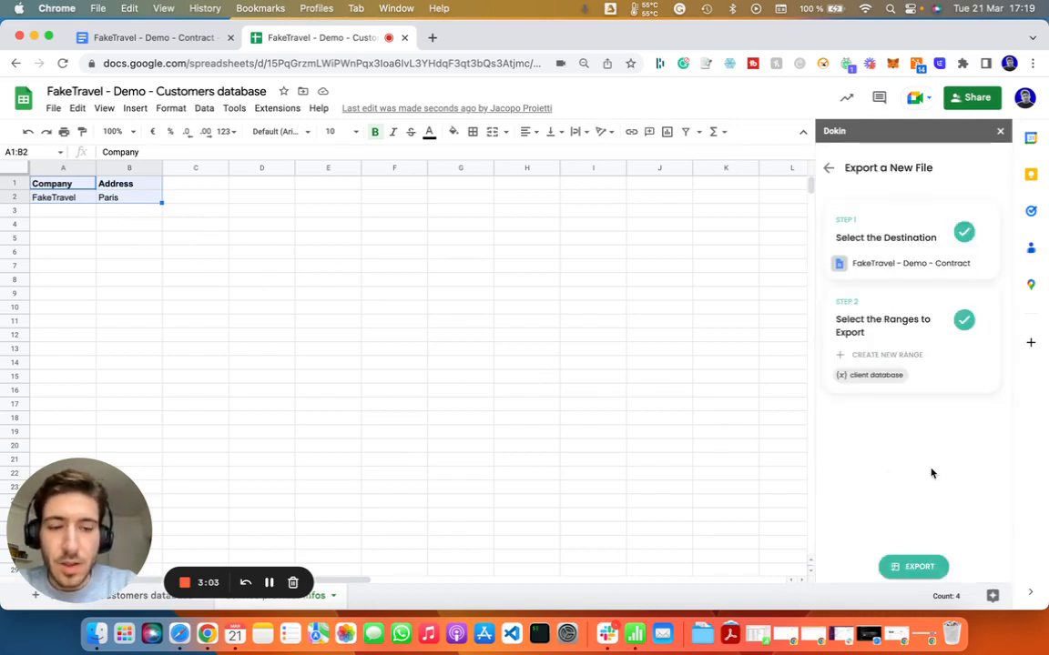
{"action": "left_click", "coordinate": [886, 354]}
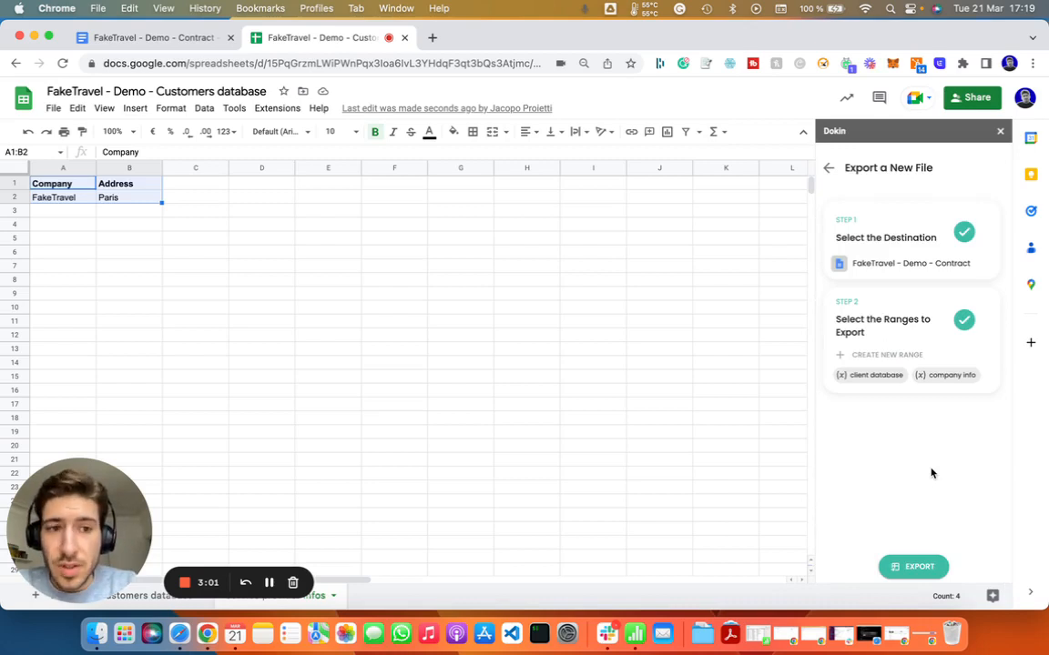
{"action": "left_click", "coordinate": [827, 168]}
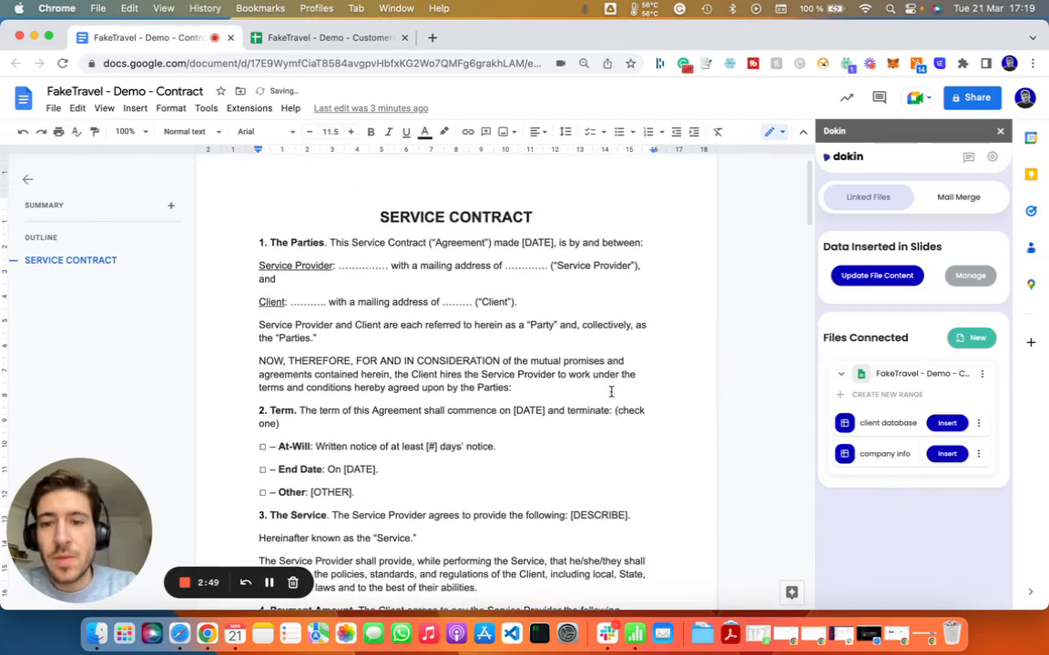
Fill the service provider placeholders with the Company (FakeTravel) and Address (Paris) values
{"action": "double_click", "coordinate": [362, 266]}
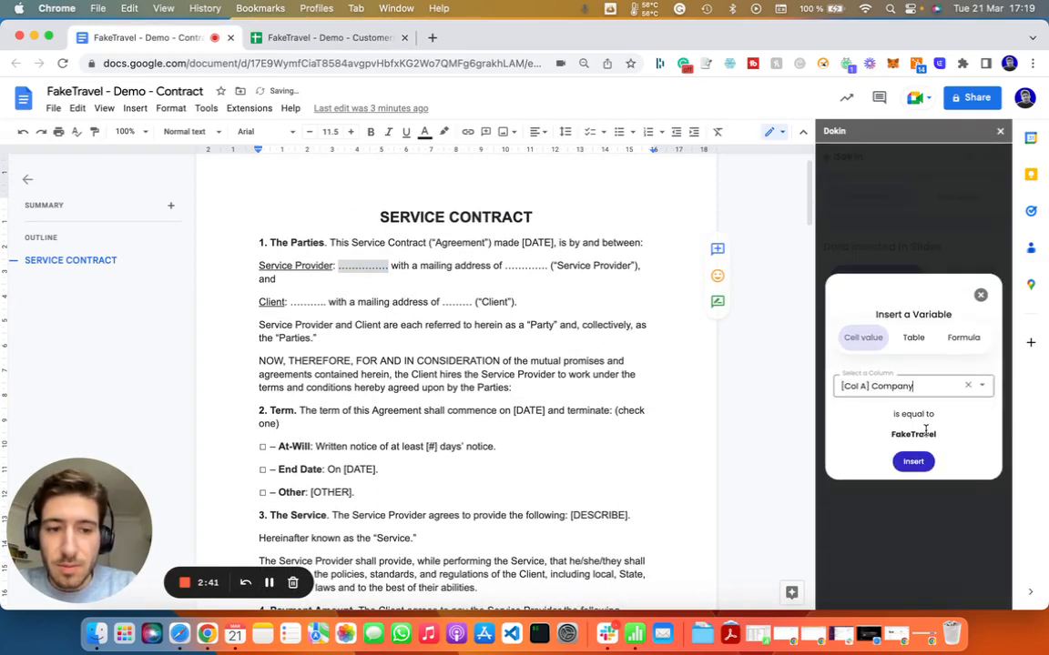
{"action": "left_click", "coordinate": [912, 461]}
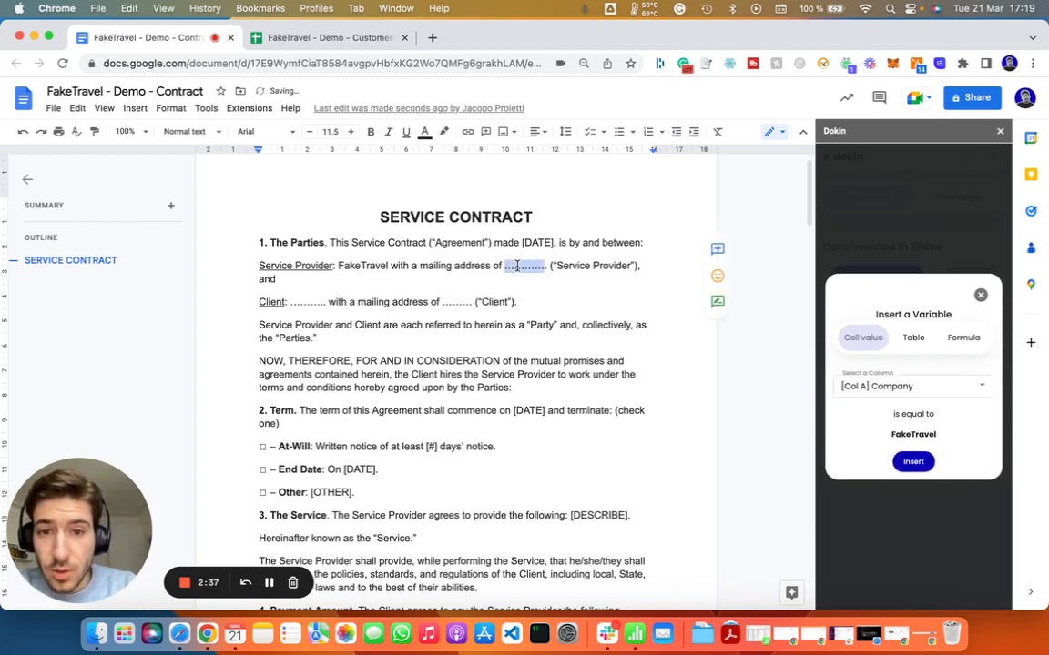
{"action": "left_click", "coordinate": [911, 386]}
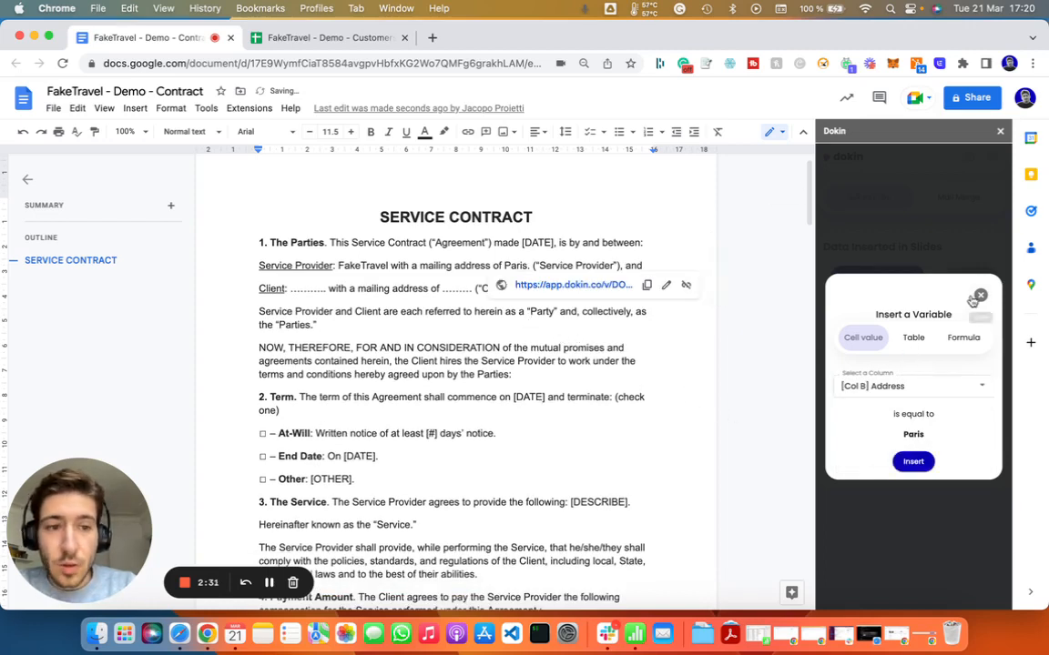
{"action": "left_click", "coordinate": [979, 296]}
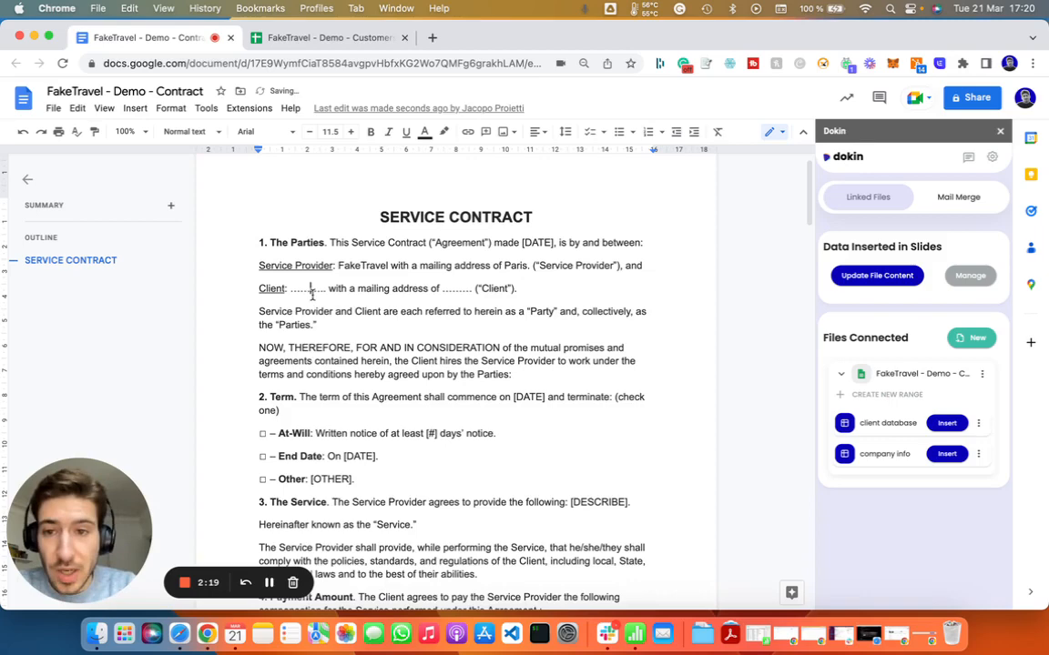
{"action": "left_click", "coordinate": [328, 37]}
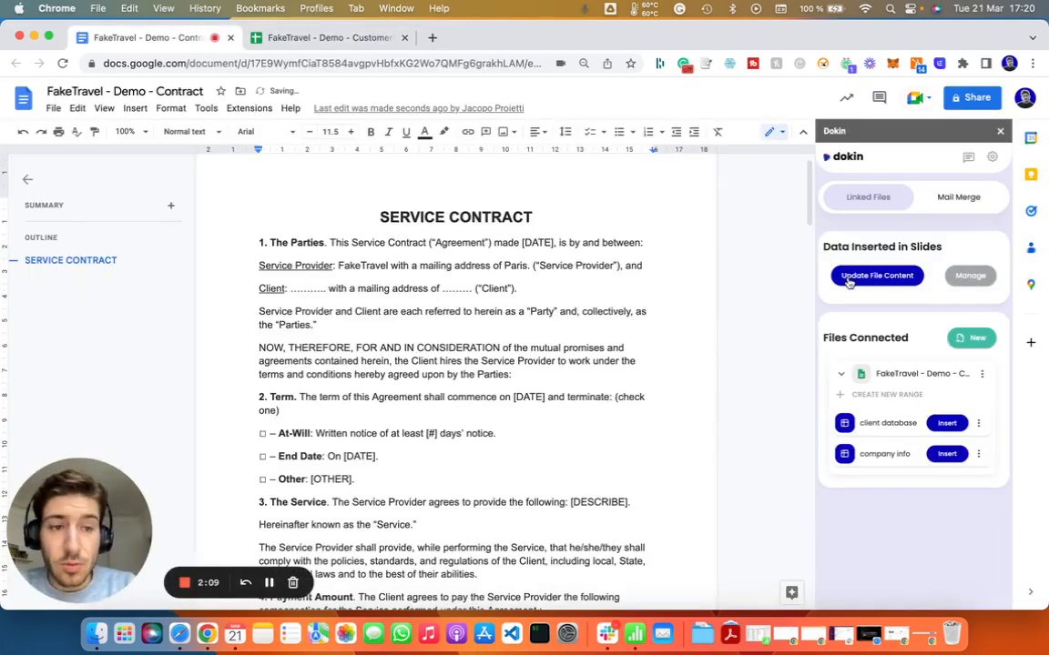
{"action": "left_click", "coordinate": [958, 197]}
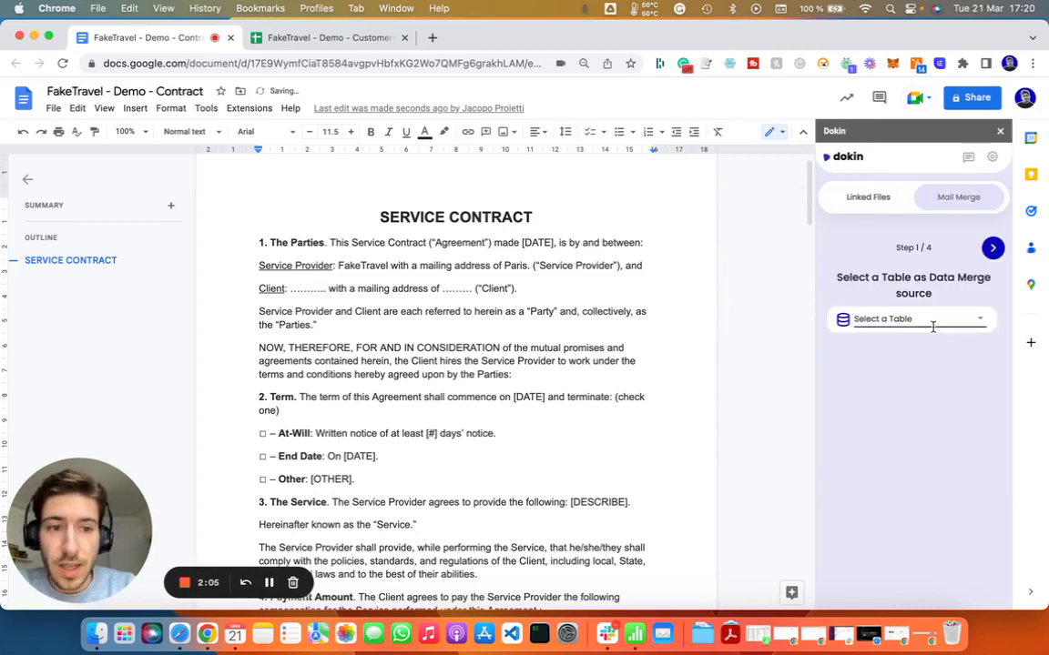
Choose the client database table in the Mail Merge Select a Table dropdown
{"action": "left_click", "coordinate": [910, 319]}
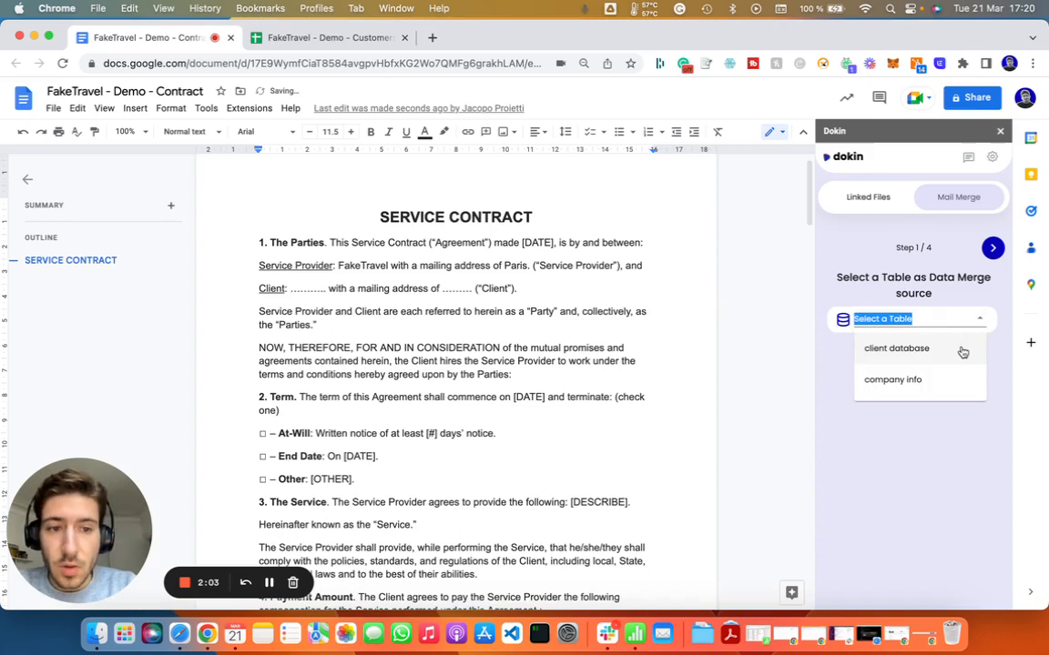
{"action": "left_click", "coordinate": [896, 348]}
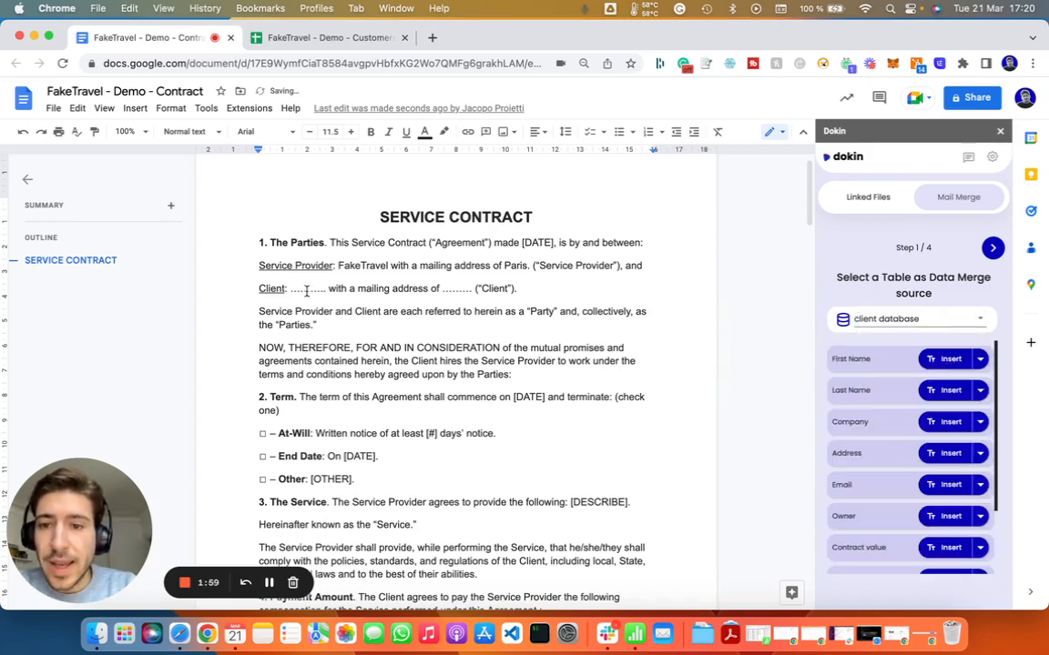
Insert {{Company}}, {{Address}} and {{Contract value}} merge fields into the contract's dotted blanks
{"action": "double_click", "coordinate": [306, 288]}
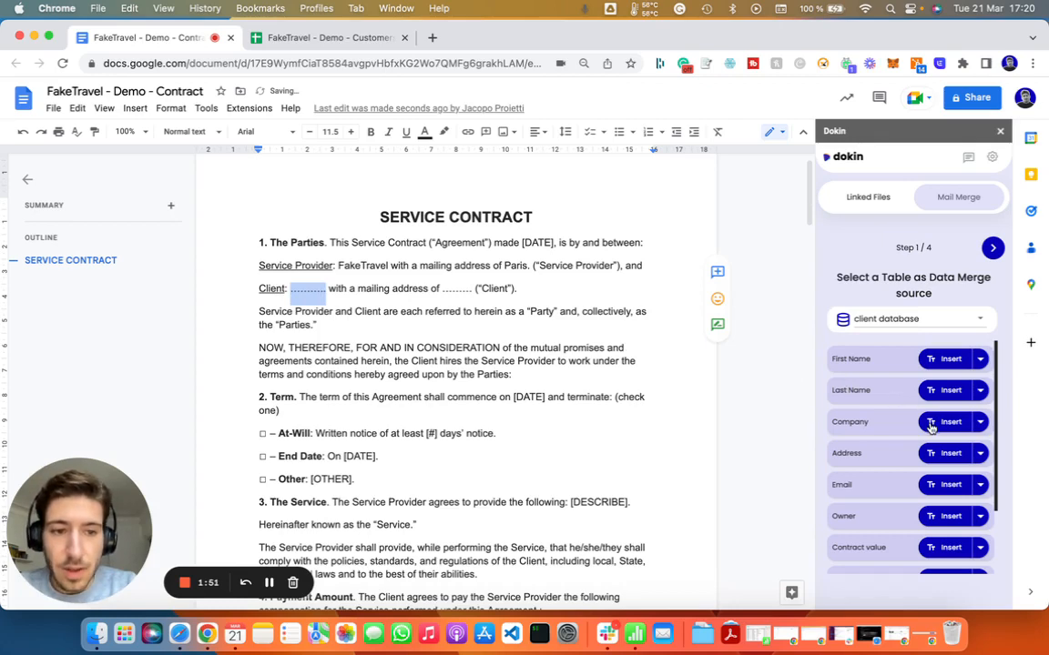
{"action": "left_click", "coordinate": [949, 421]}
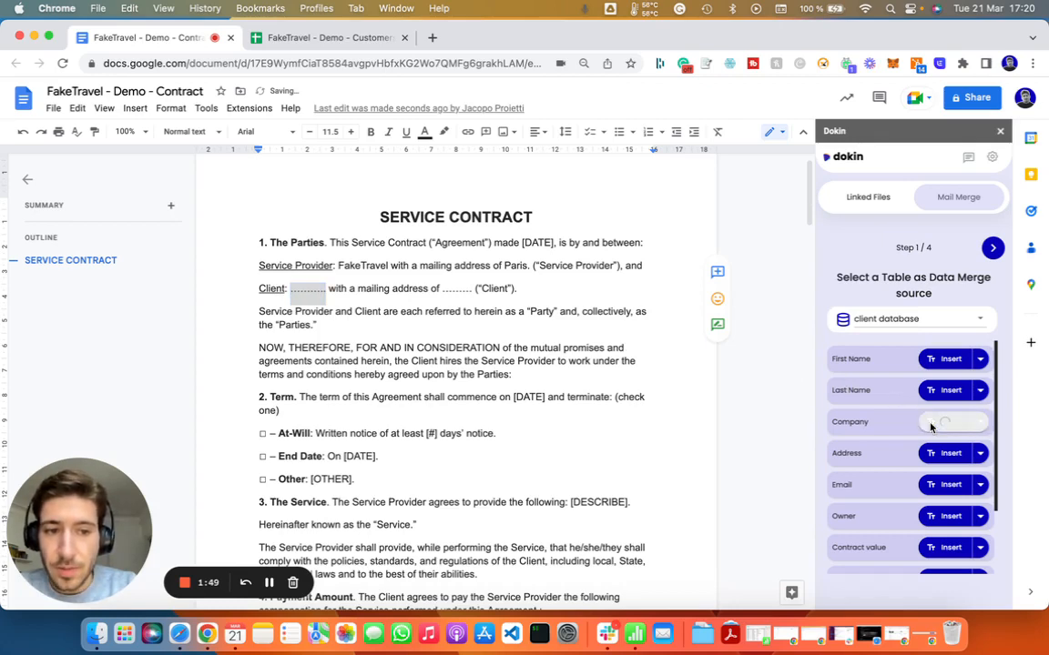
{"action": "left_click", "coordinate": [947, 421]}
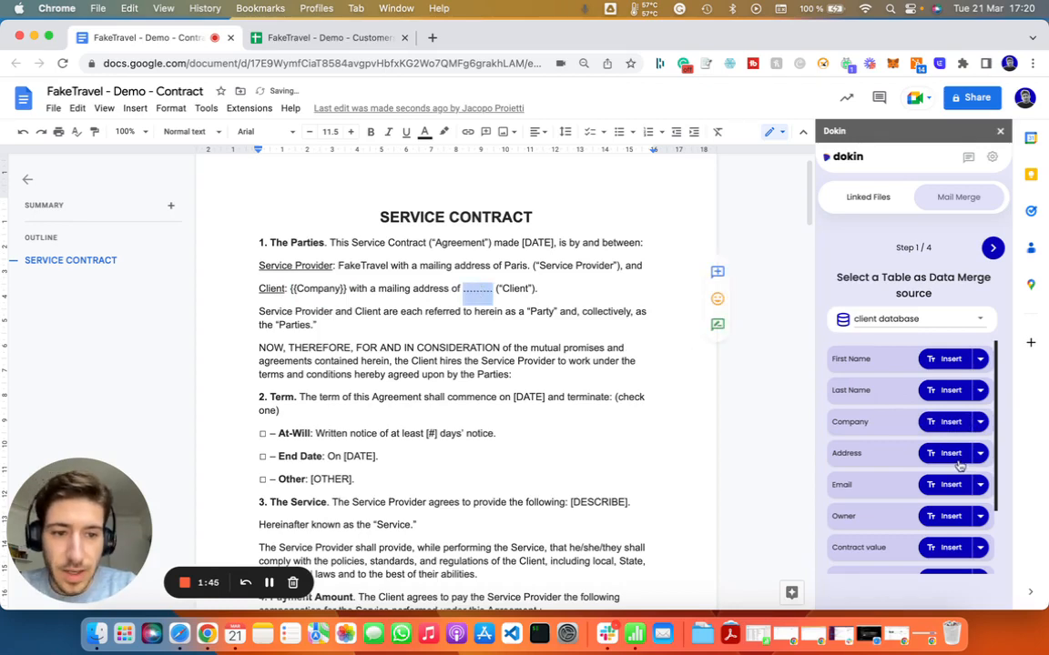
{"action": "left_click", "coordinate": [949, 453]}
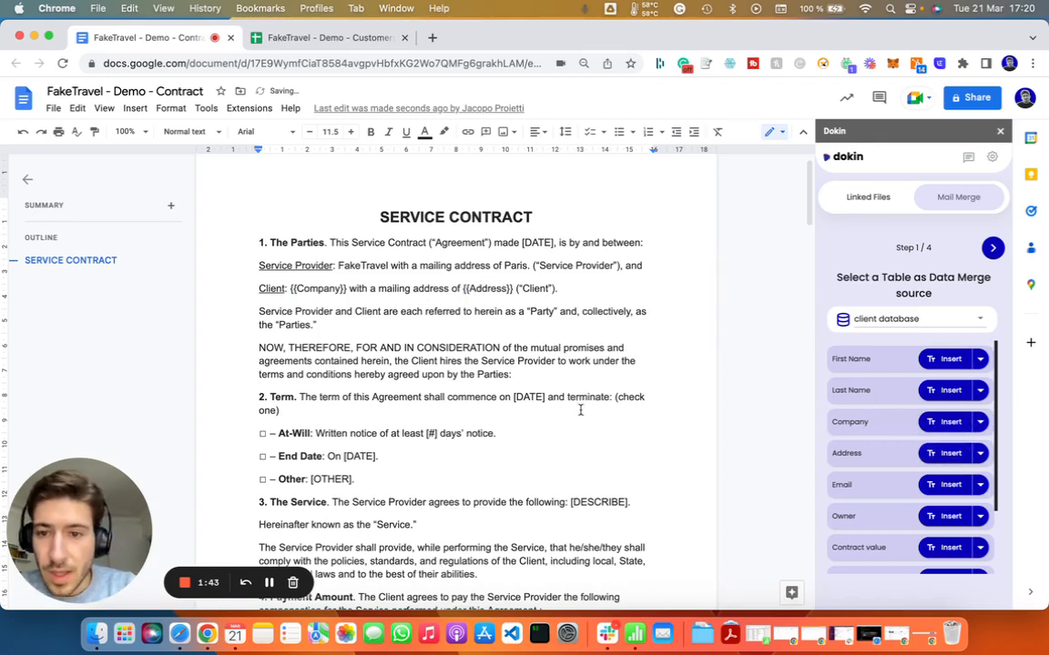
{"action": "scroll", "scroll_direction": "down", "scroll_amount": 3}
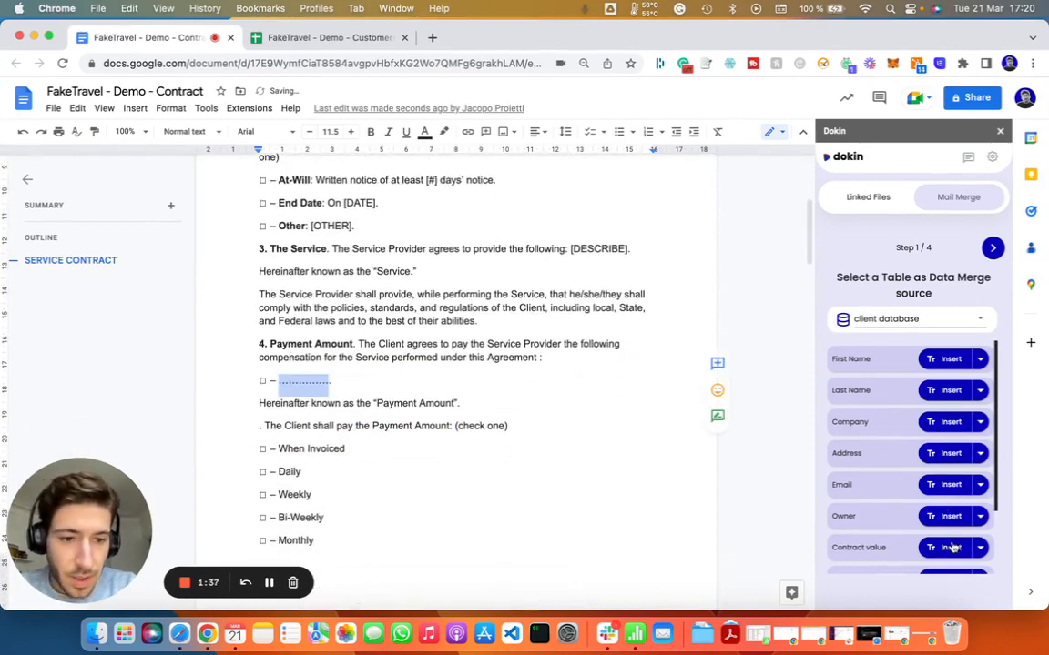
{"action": "left_click", "coordinate": [951, 547]}
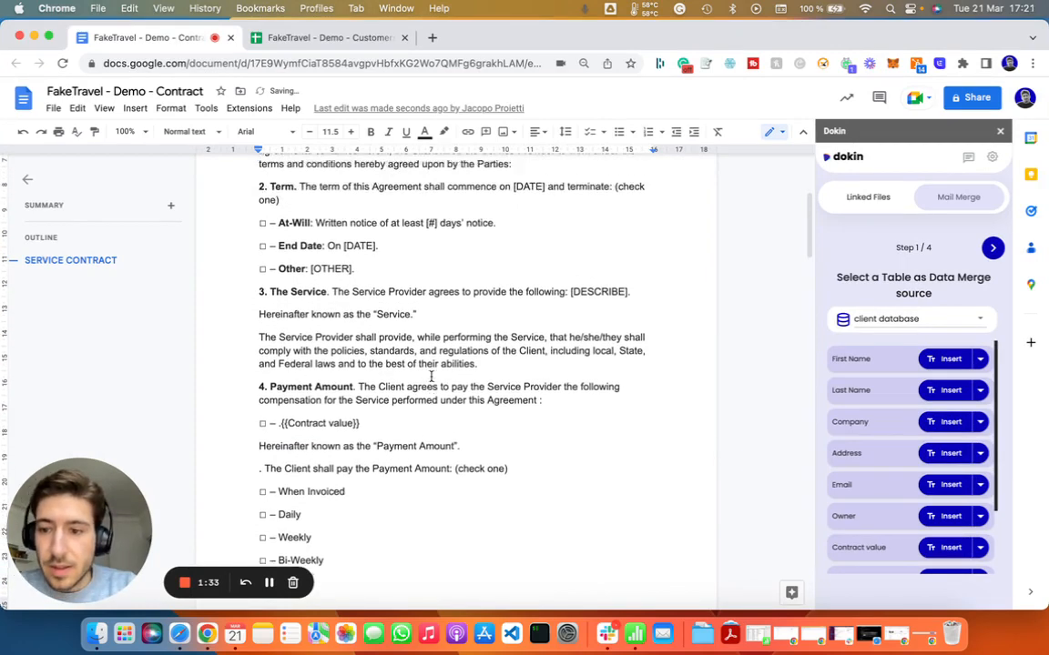
{"action": "scroll", "scroll_direction": "down", "scroll_amount": 3}
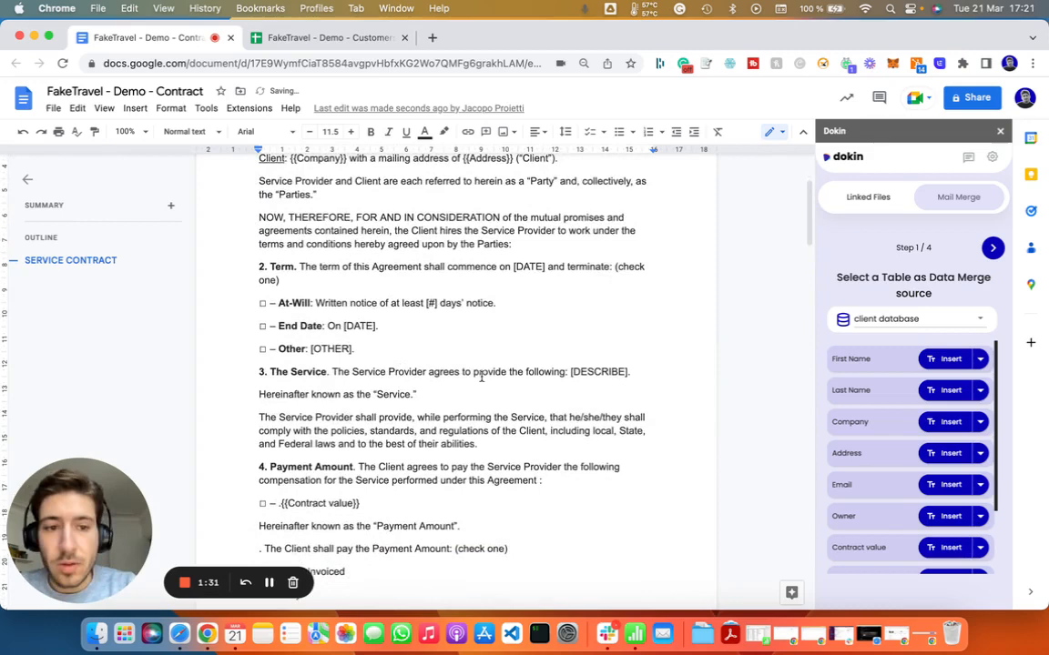
{"action": "scroll", "scroll_direction": "down", "scroll_amount": 3}
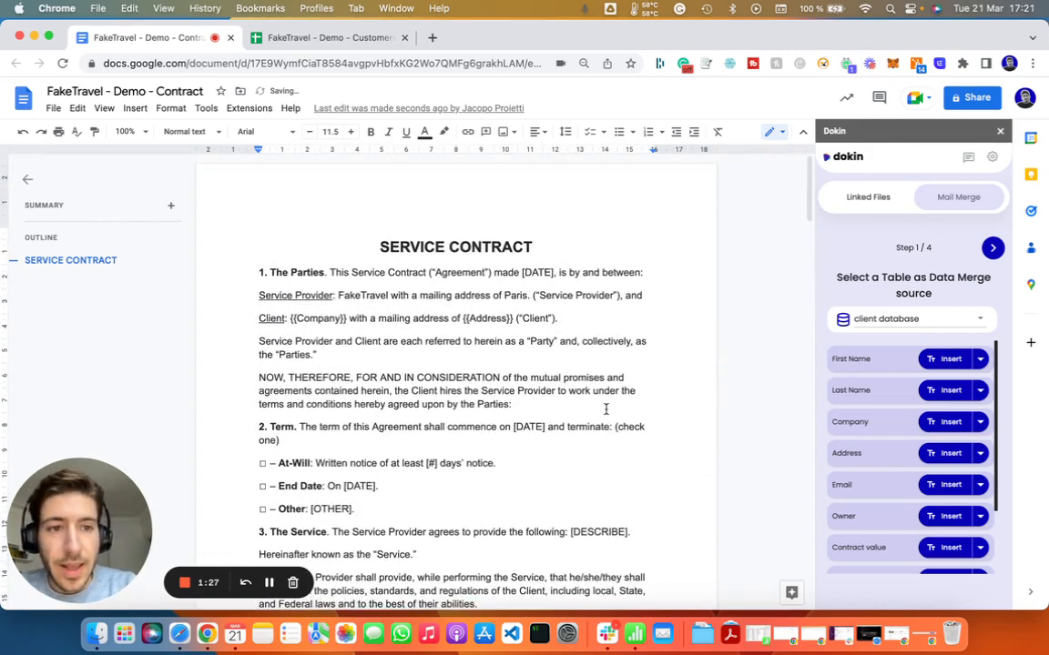
Set the merge's first row to 2 and last row to 15, then advance to export
{"action": "left_click", "coordinate": [992, 248]}
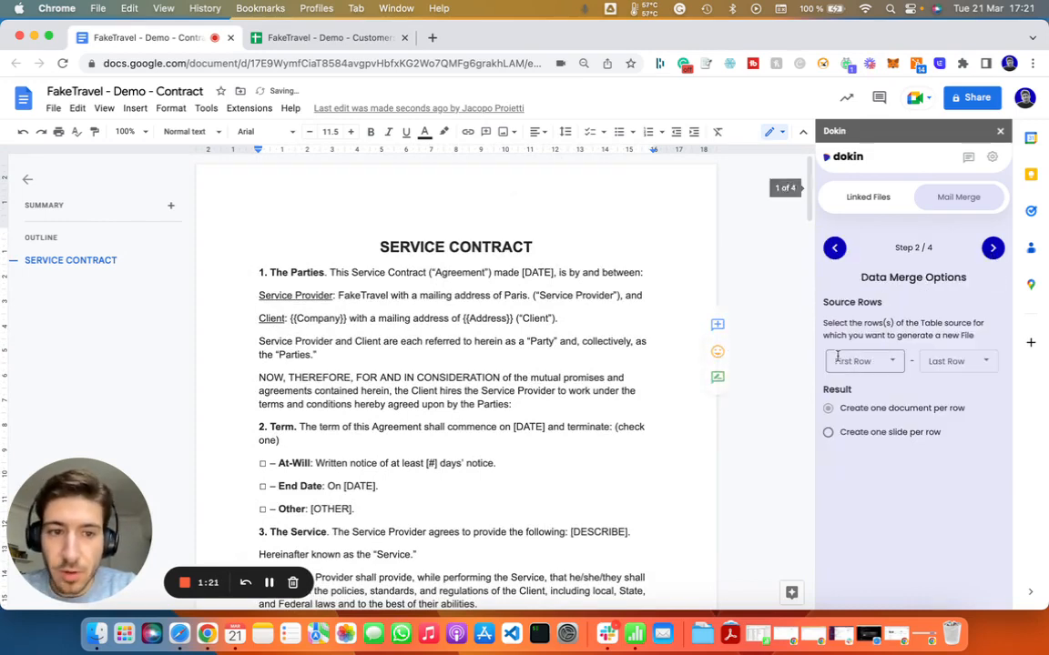
{"action": "left_click", "coordinate": [863, 360]}
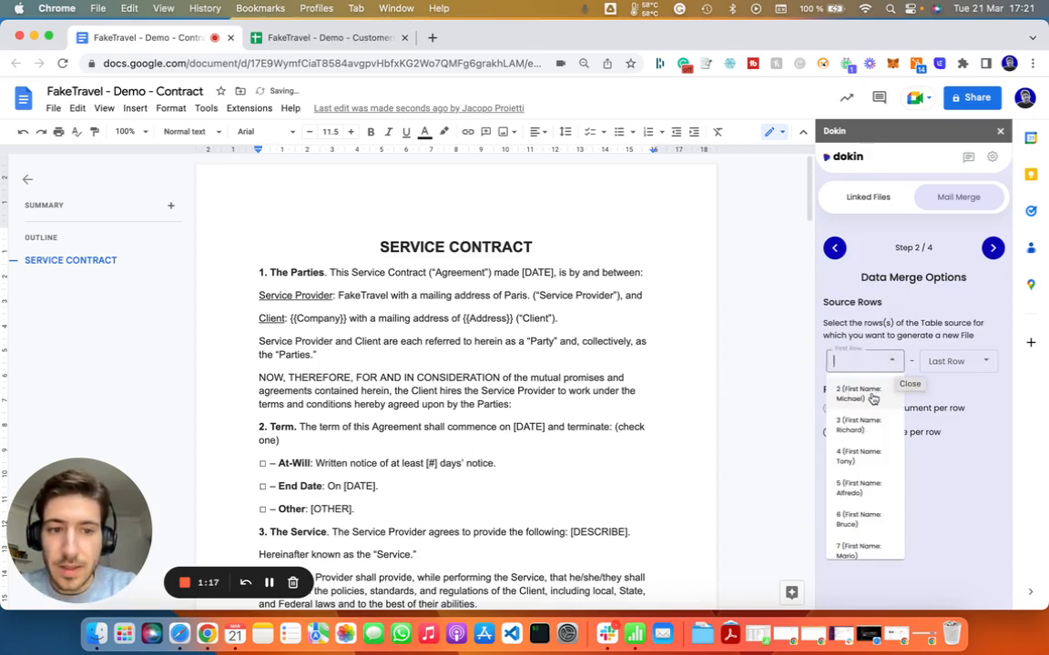
{"action": "left_click", "coordinate": [851, 393]}
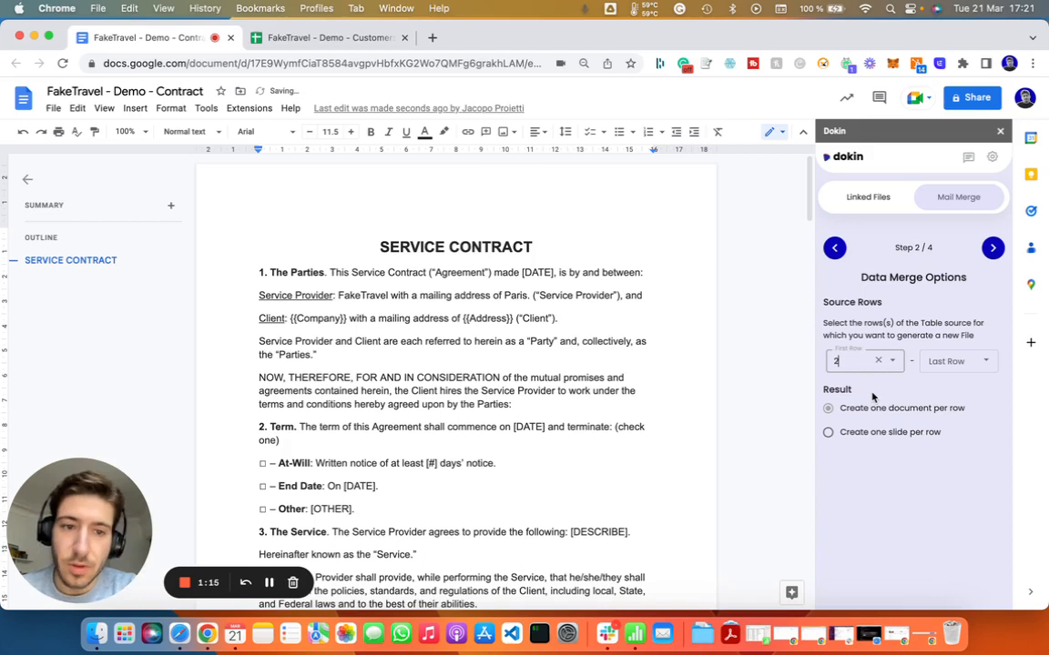
{"action": "left_click", "coordinate": [863, 360]}
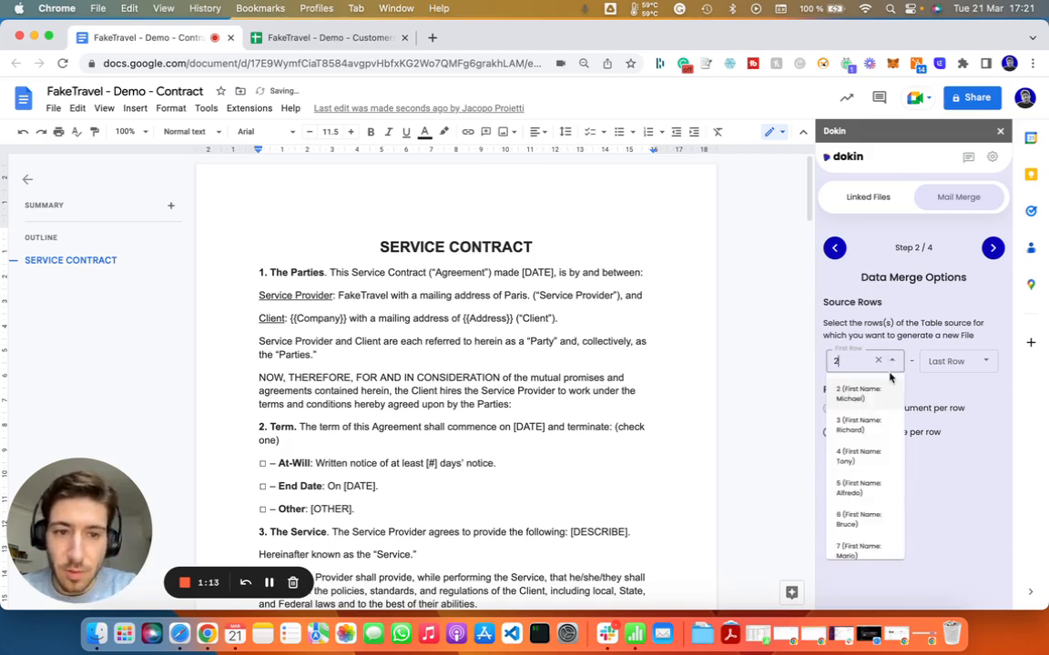
{"action": "left_click", "coordinate": [955, 361]}
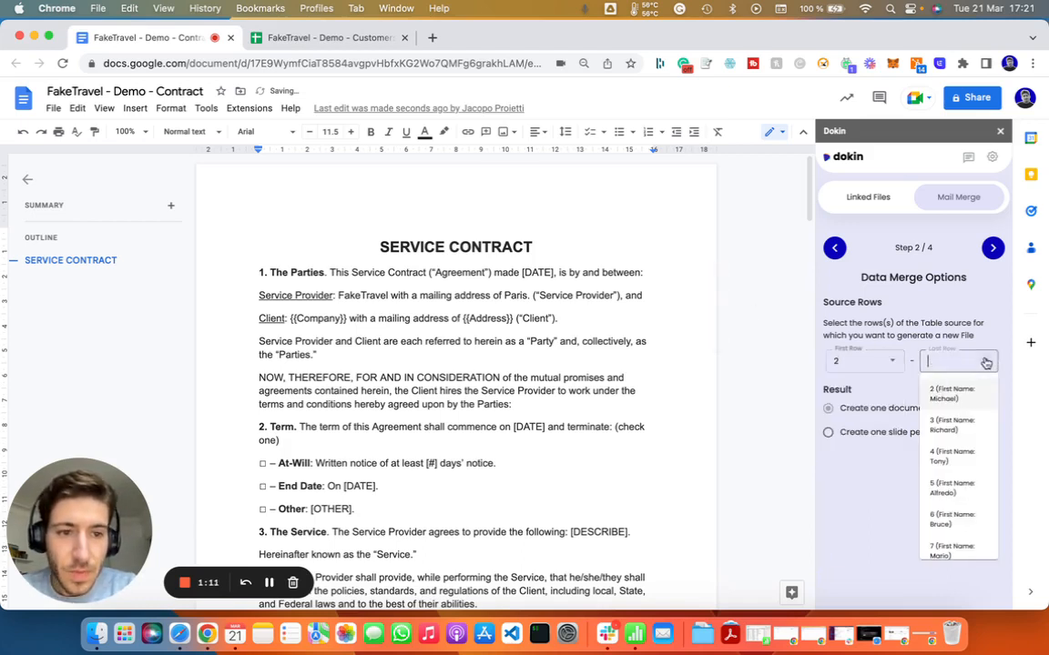
{"action": "scroll", "scroll_direction": "down", "scroll_amount": 3}
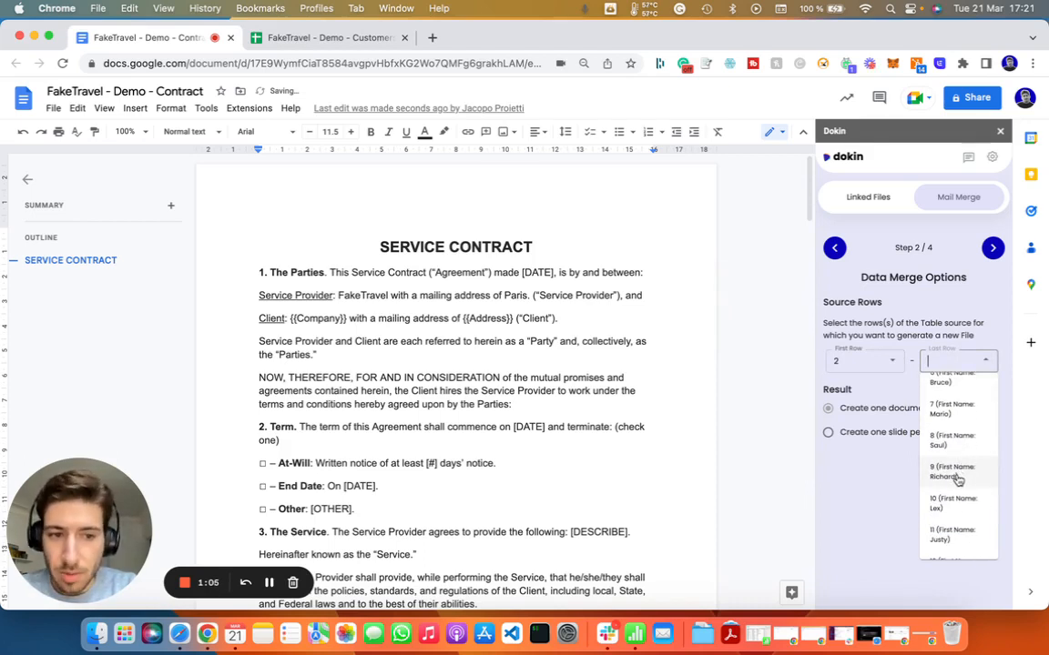
{"action": "scroll", "scroll_direction": "down", "scroll_amount": 3}
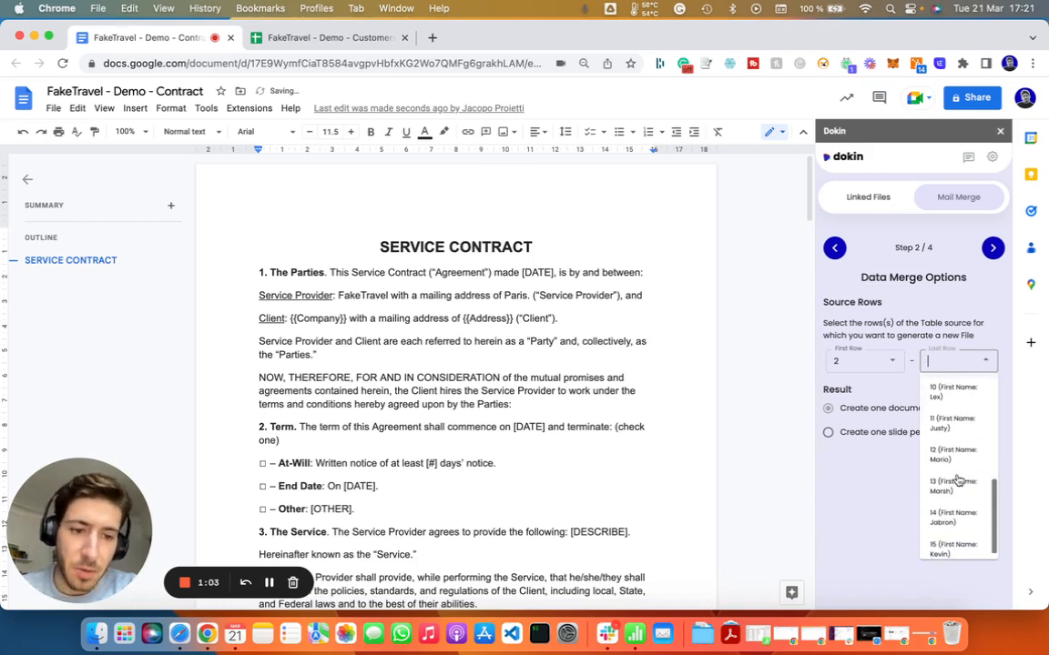
{"action": "left_click", "coordinate": [953, 549]}
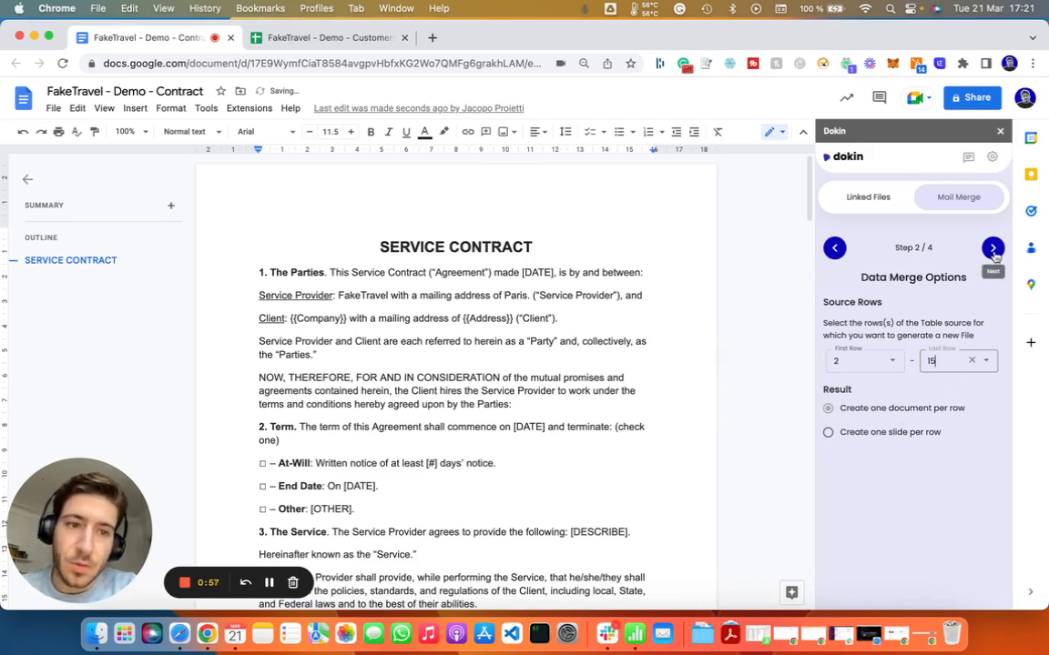
{"action": "left_click", "coordinate": [992, 247]}
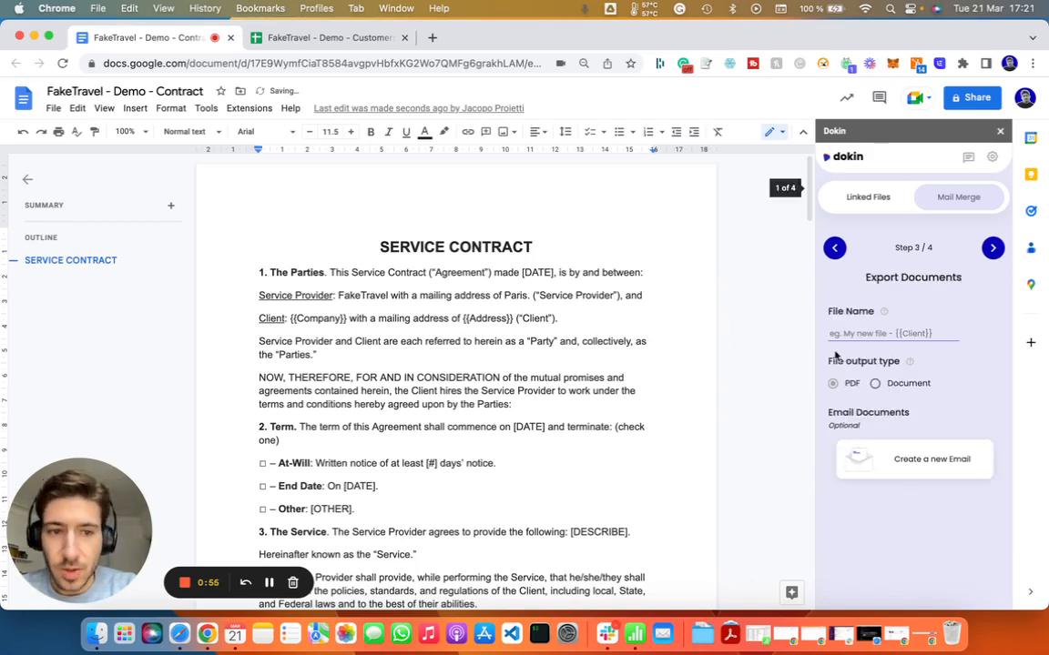
Name the exported PDFs 'contract' and begin a new accompanying email
{"action": "type", "text": "contract"}
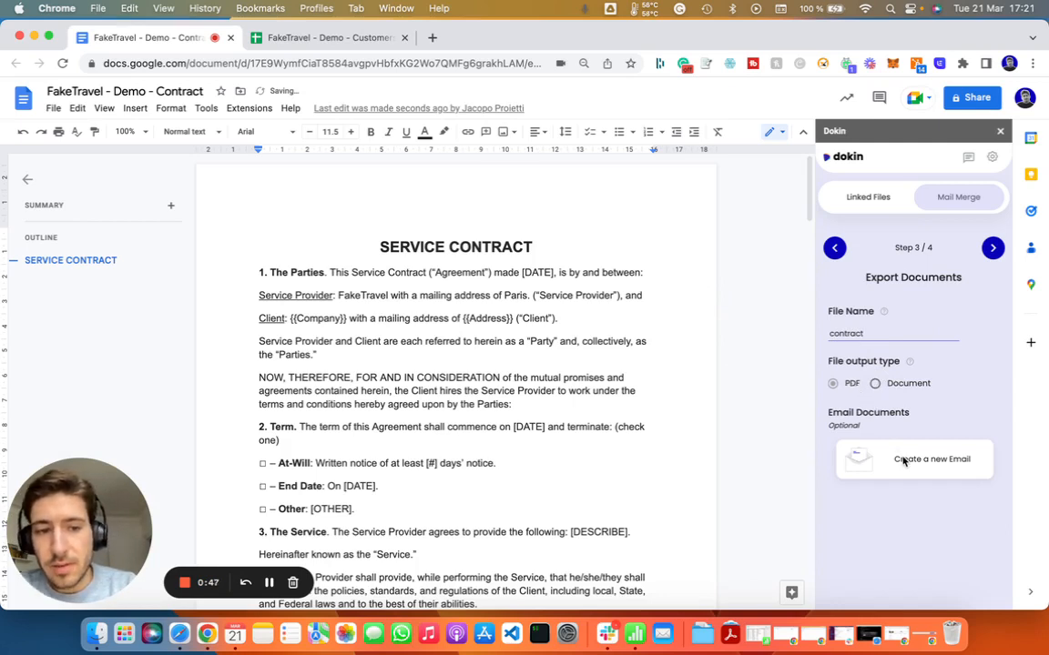
{"action": "left_click", "coordinate": [913, 458]}
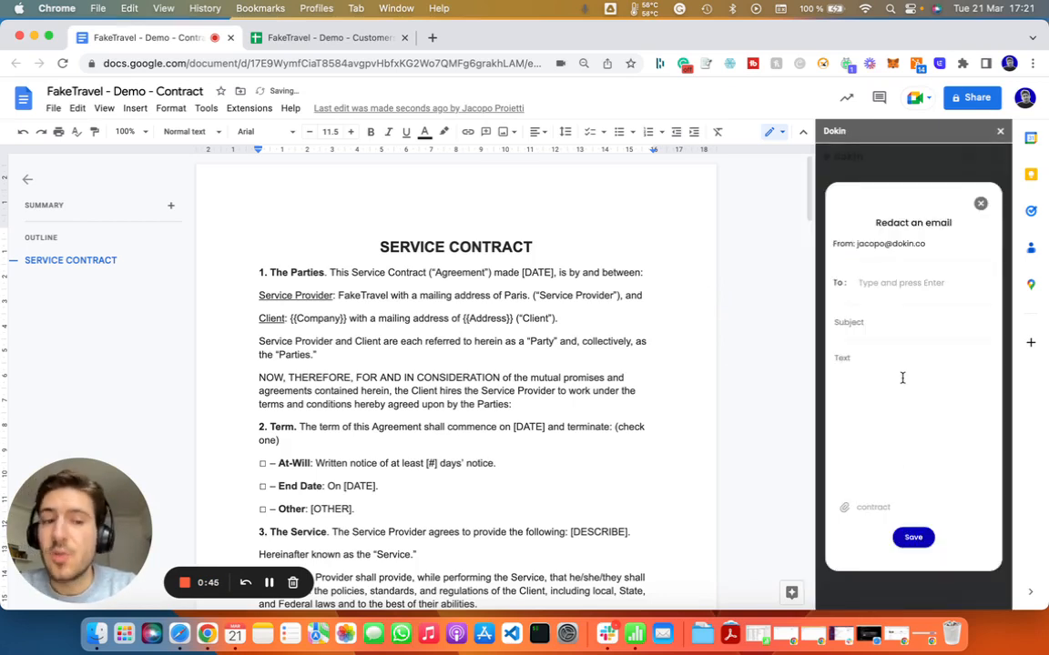
Address the merge email to the {{Email}} field, save it, and continue to Step 4
{"action": "left_click", "coordinate": [901, 282]}
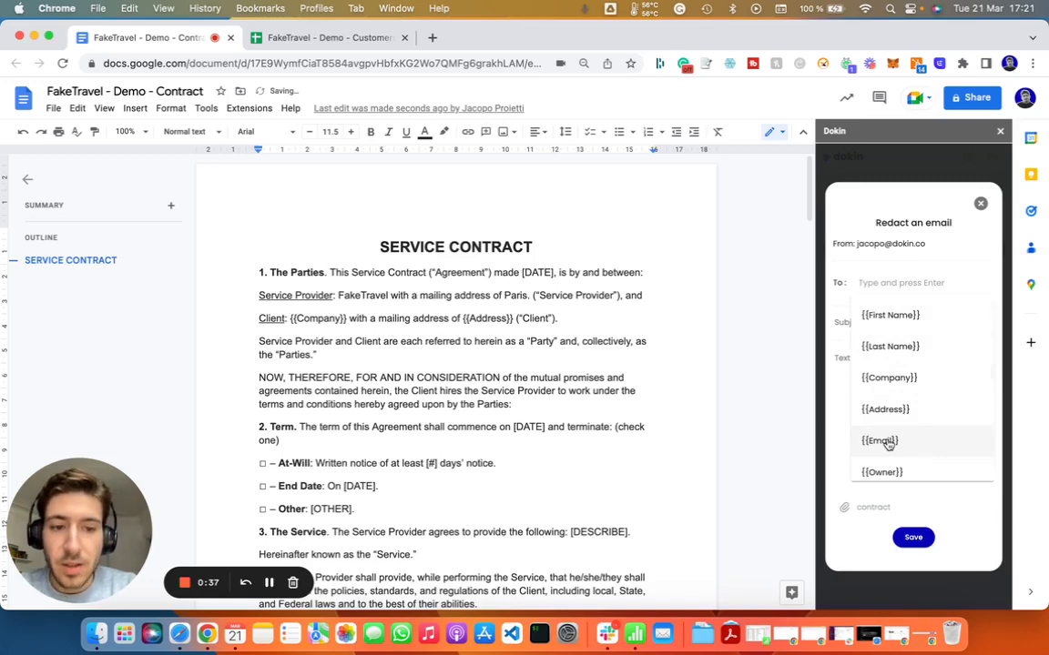
{"action": "left_click", "coordinate": [328, 38]}
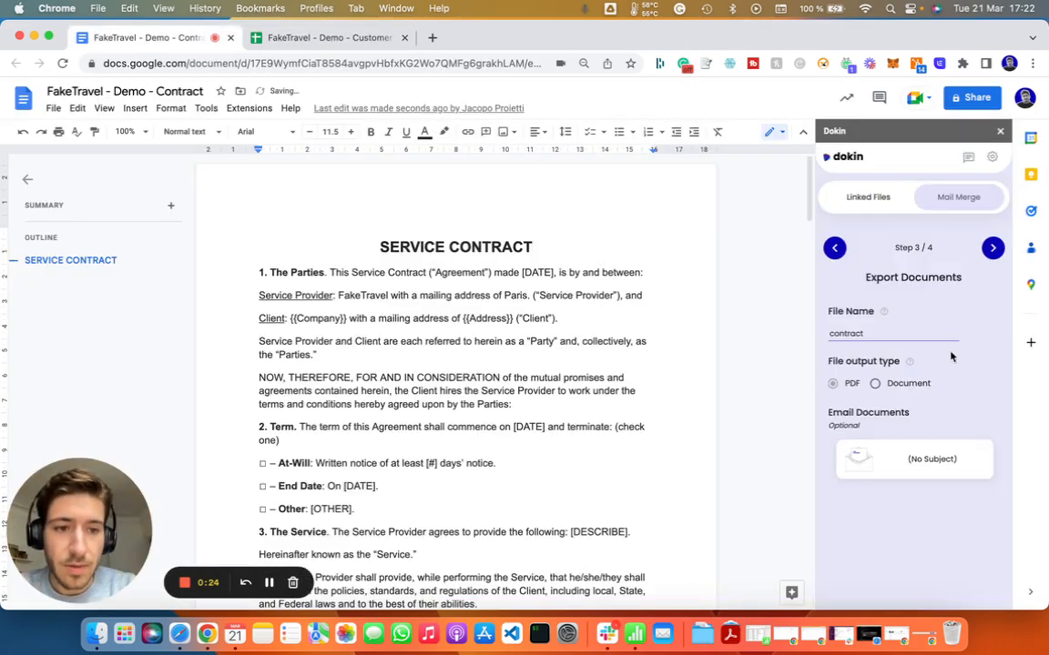
{"action": "left_click", "coordinate": [992, 248]}
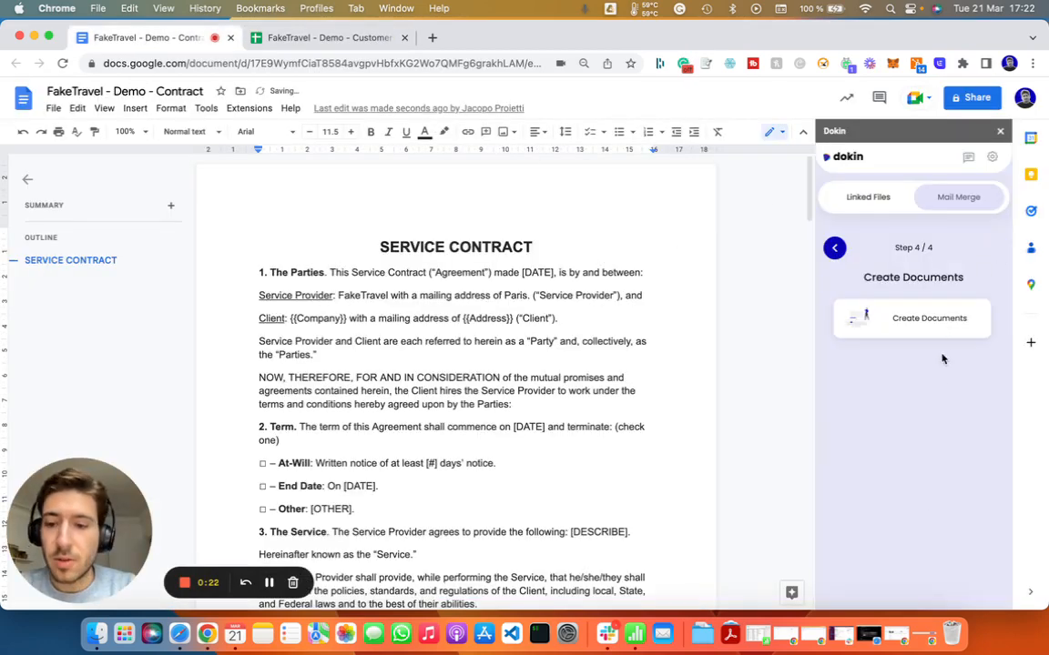